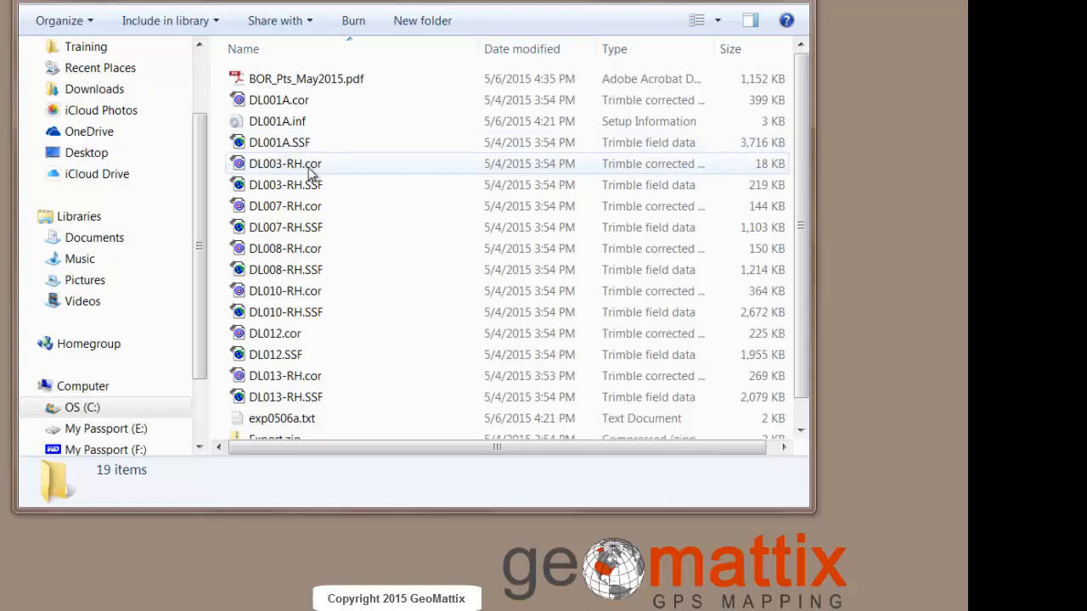
{"action": "mouse_move", "coordinate": [306, 227]}
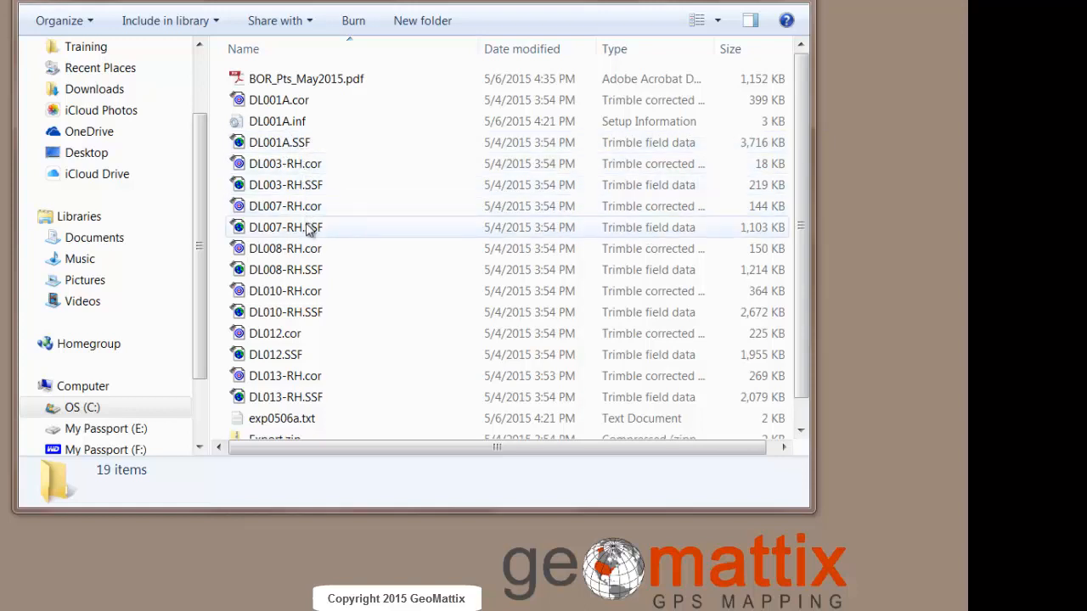
{"action": "mouse_move", "coordinate": [315, 333]}
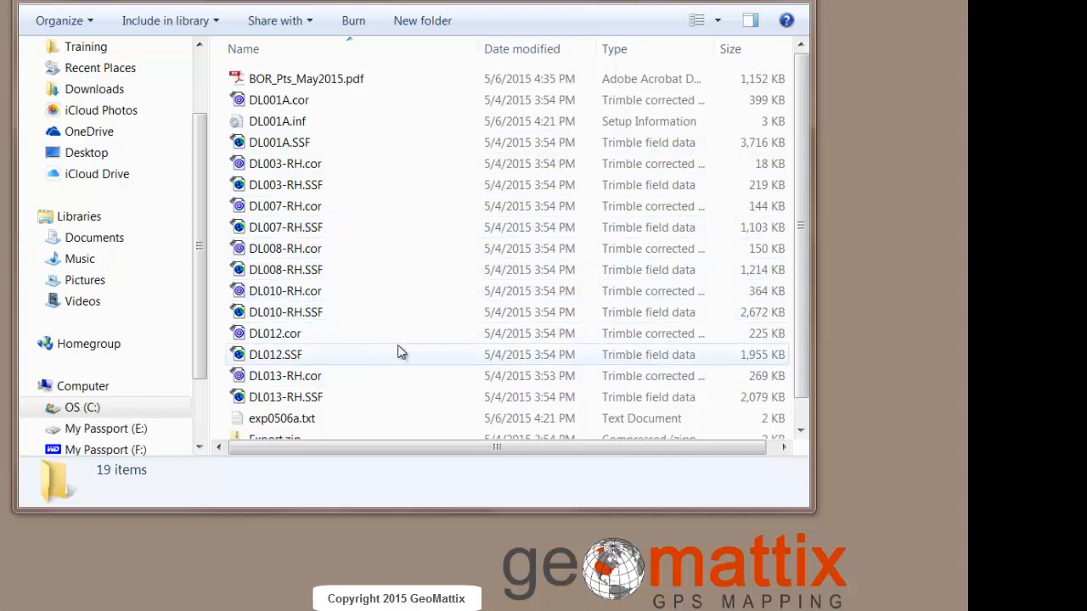
- Load the selected corrected .cor files from the May2015 folder together, read-only
{"action": "left_click", "coordinate": [275, 355]}
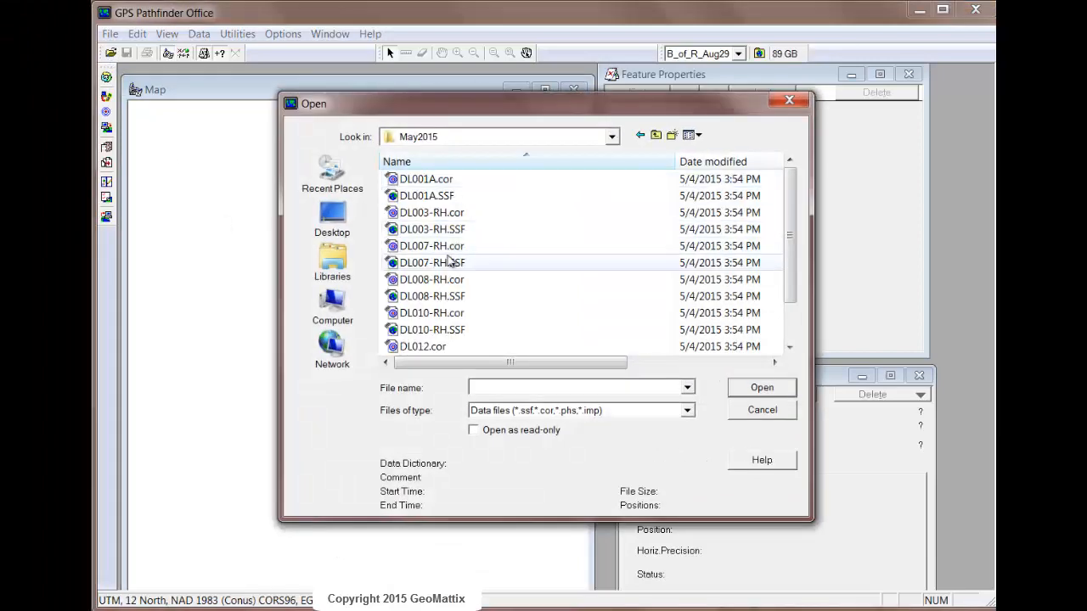
{"action": "mouse_move", "coordinate": [431, 262]}
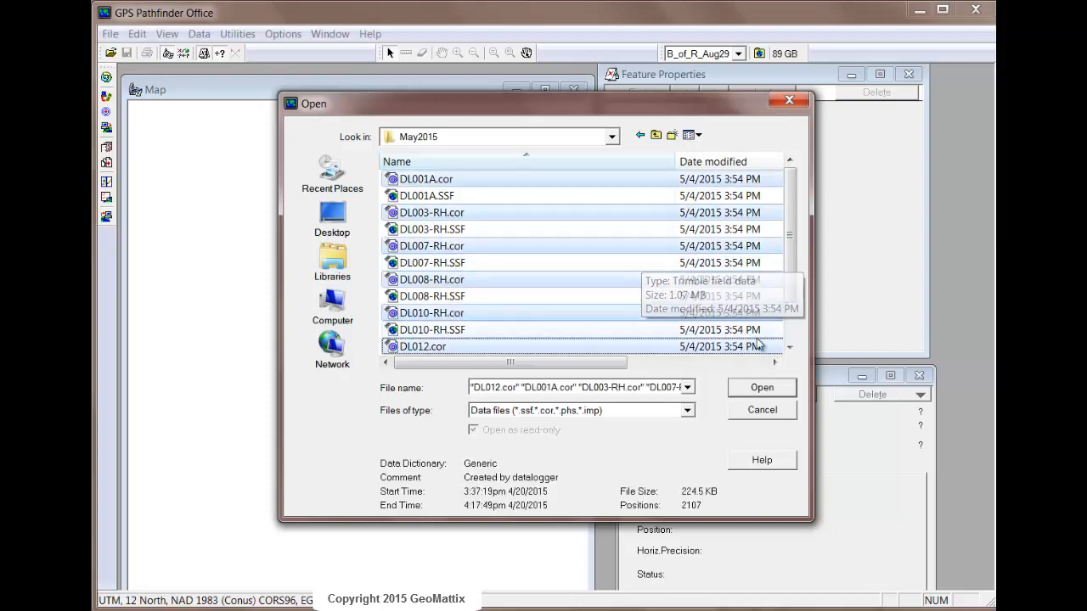
{"action": "left_click", "coordinate": [761, 387]}
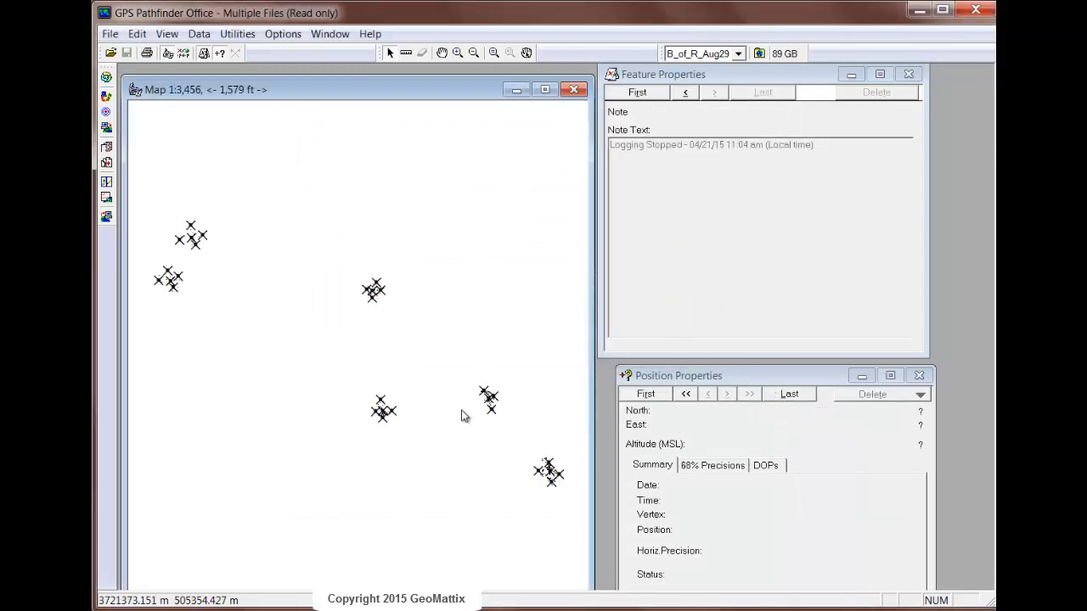
{"action": "mouse_move", "coordinate": [190, 340]}
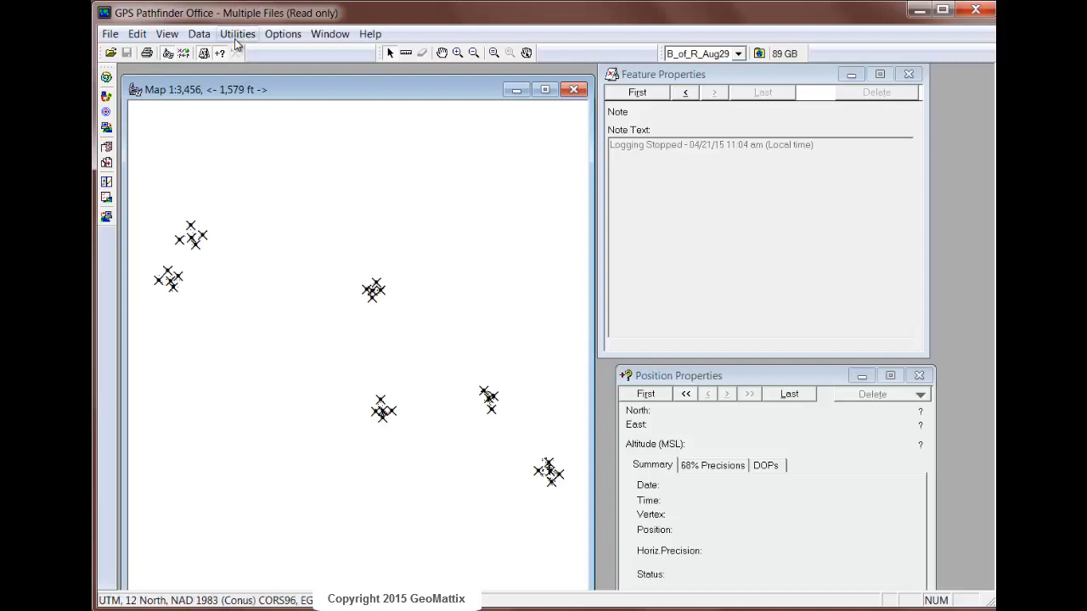
- Start the Export utility and make the May2015 client folder its output destination
{"action": "left_click", "coordinate": [238, 34]}
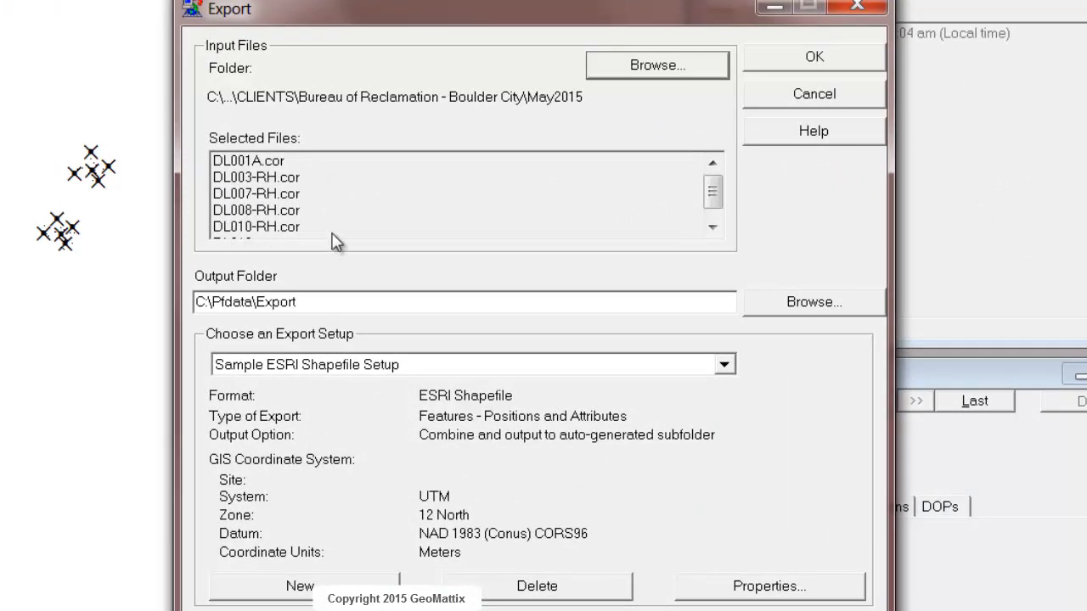
{"action": "mouse_move", "coordinate": [263, 207]}
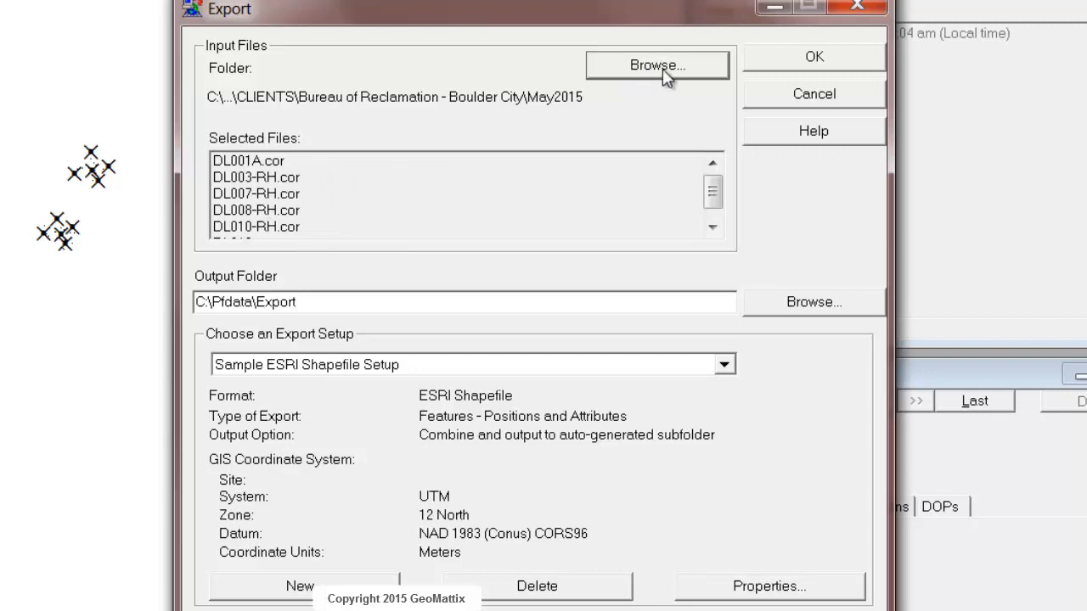
{"action": "left_click", "coordinate": [811, 302]}
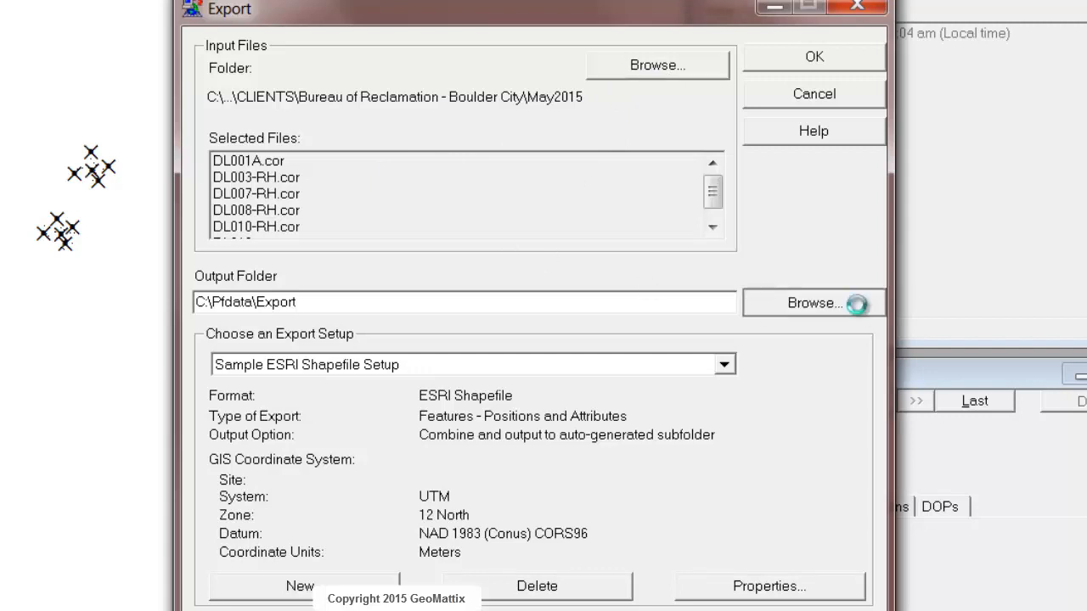
{"action": "left_click", "coordinate": [811, 303]}
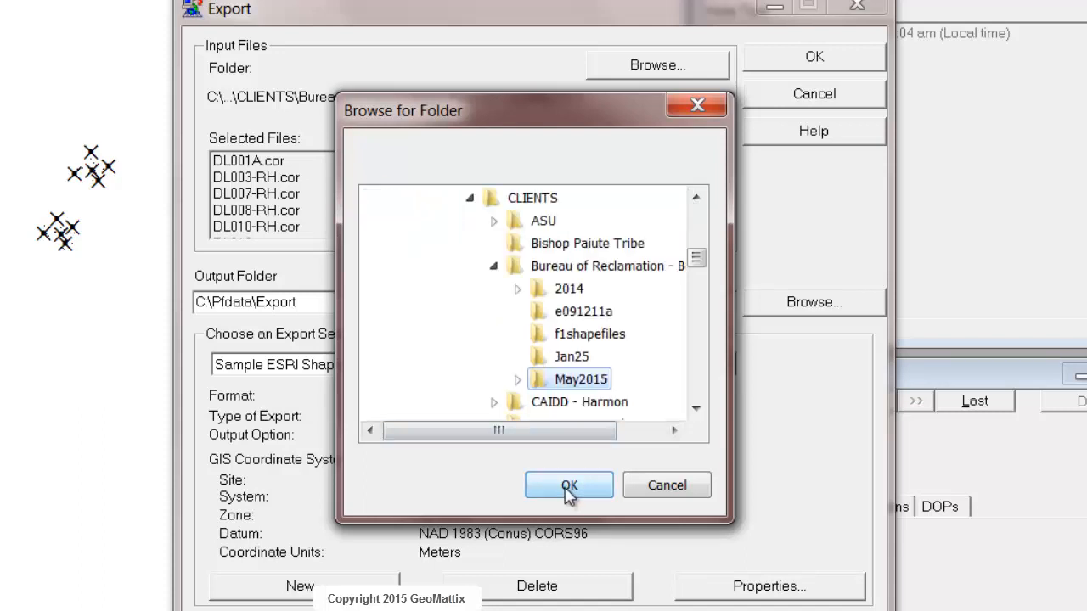
{"action": "left_click", "coordinate": [567, 486]}
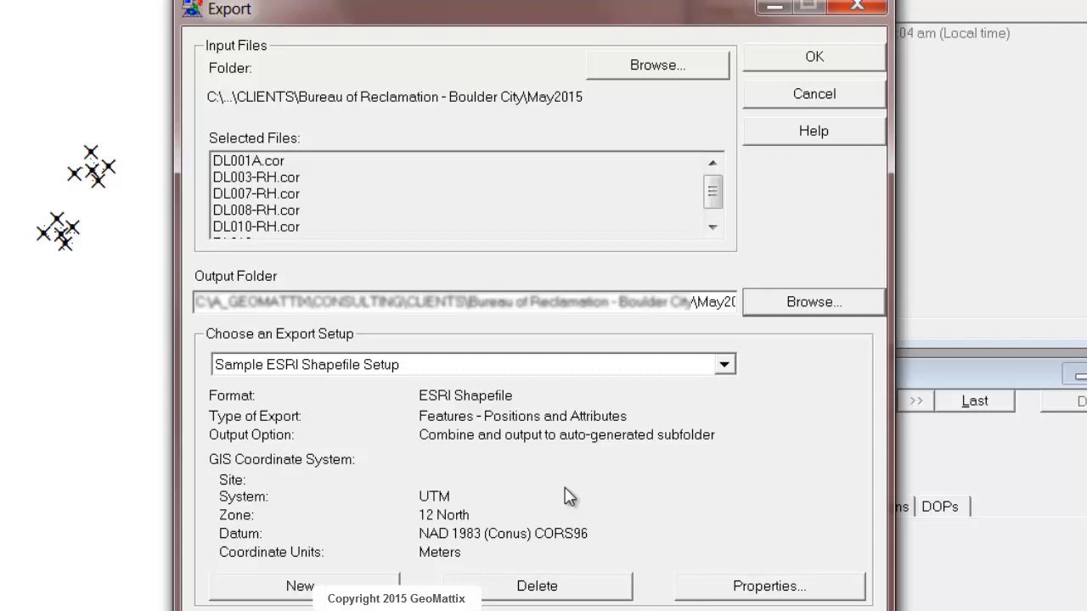
{"action": "mouse_move", "coordinate": [263, 348]}
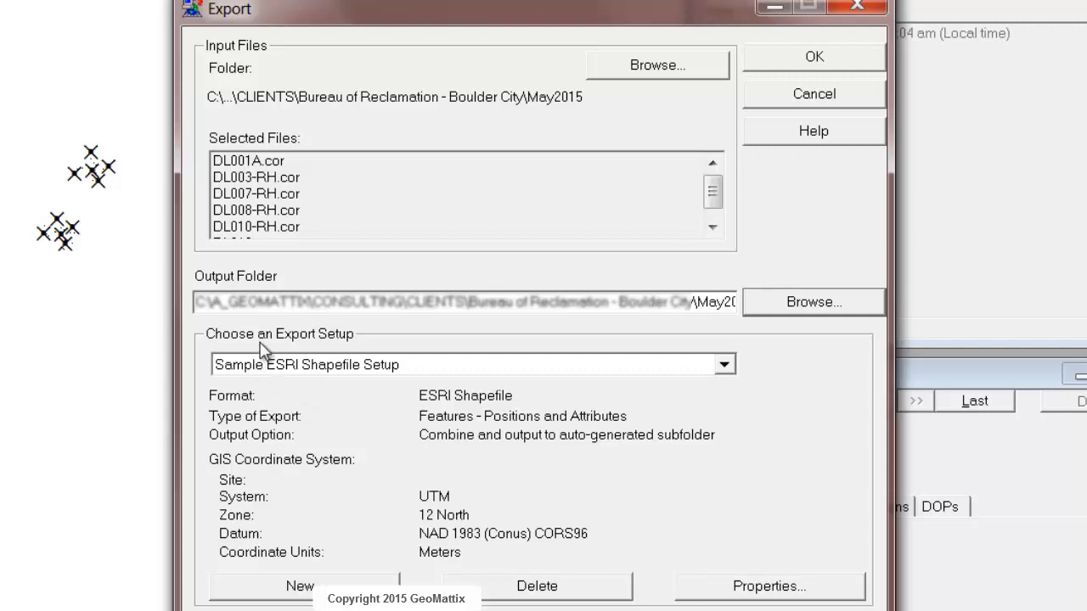
{"action": "mouse_move", "coordinate": [377, 384]}
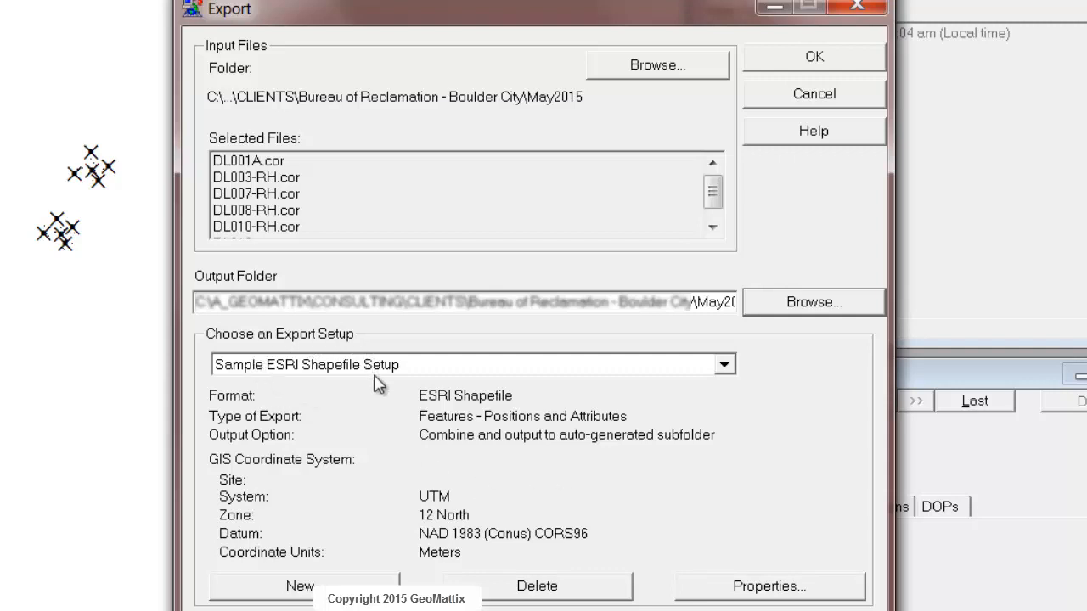
{"action": "mouse_move", "coordinate": [316, 377]}
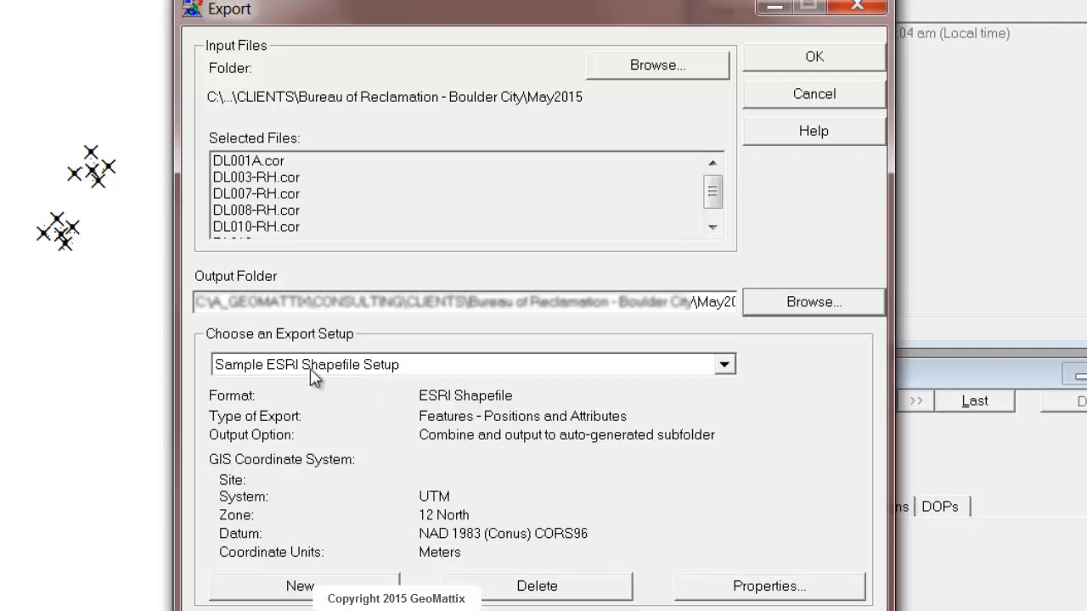
{"action": "mouse_move", "coordinate": [356, 416]}
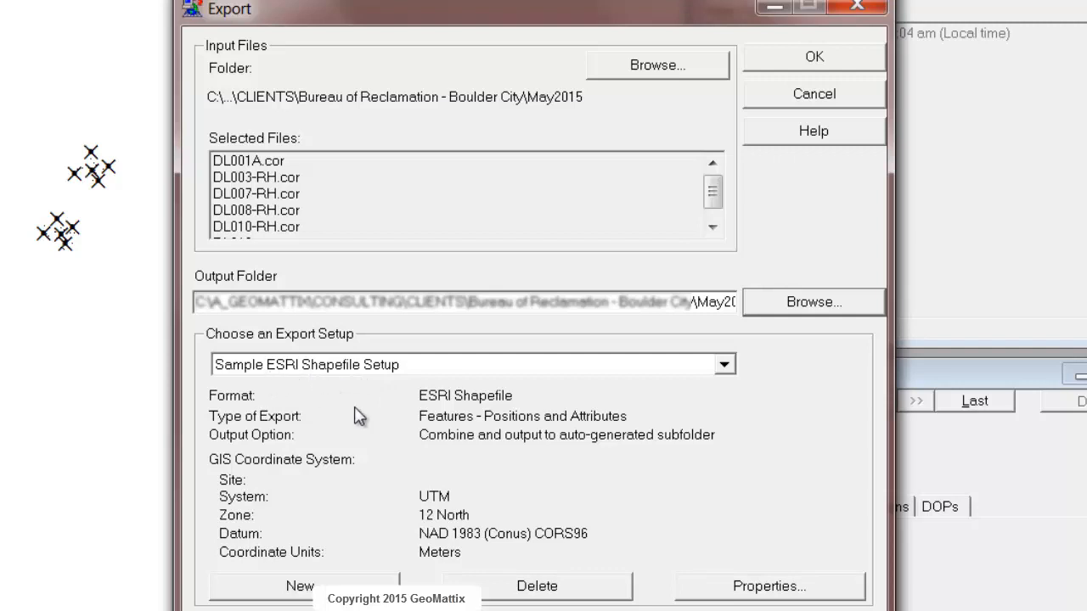
{"action": "mouse_move", "coordinate": [448, 540]}
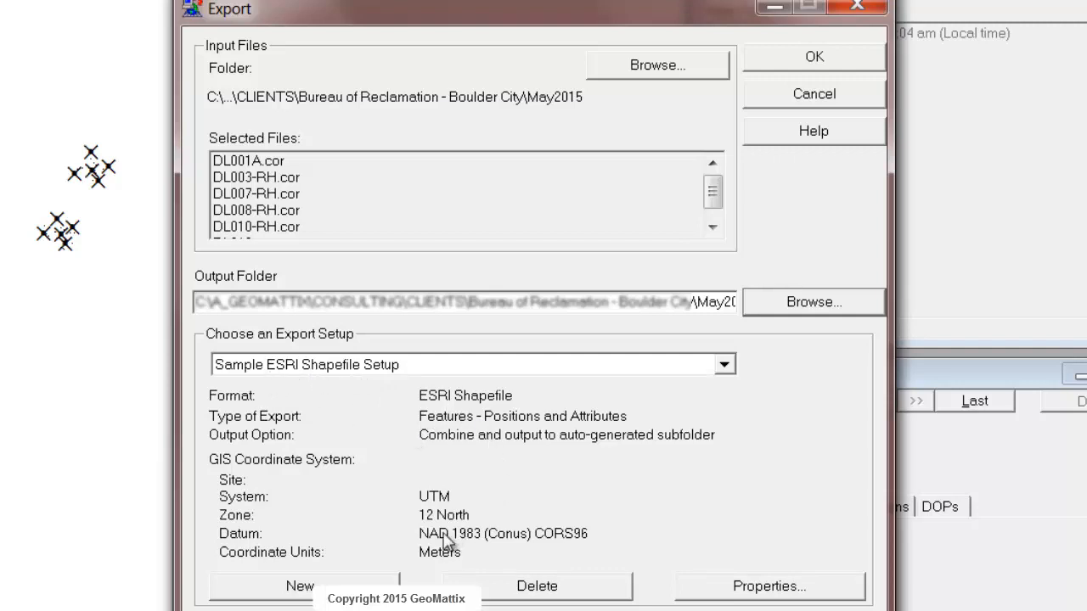
{"action": "mouse_move", "coordinate": [390, 513]}
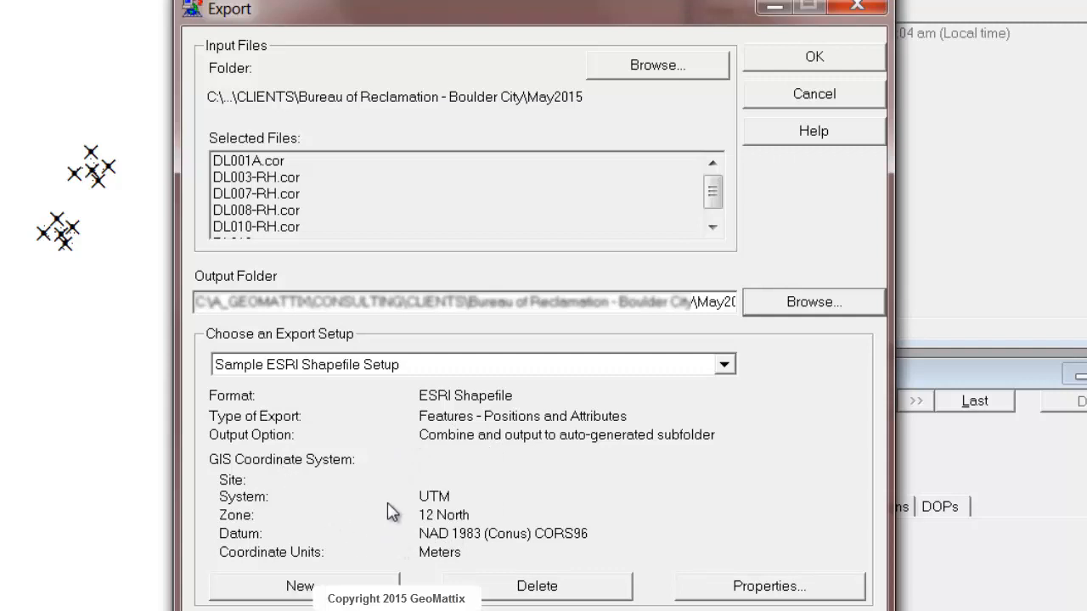
{"action": "mouse_move", "coordinate": [448, 545]}
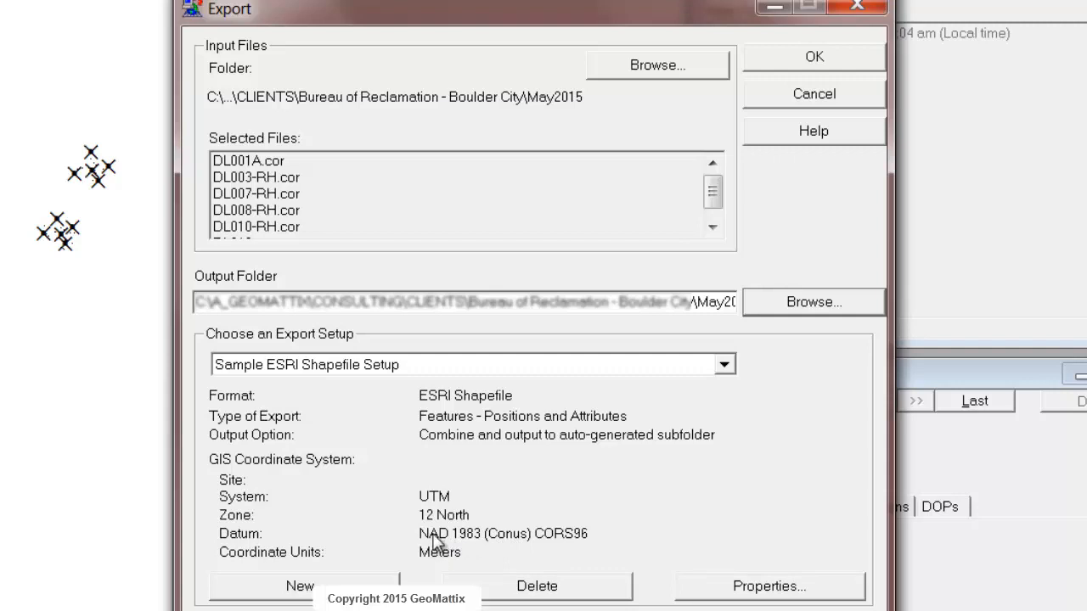
{"action": "mouse_move", "coordinate": [523, 550]}
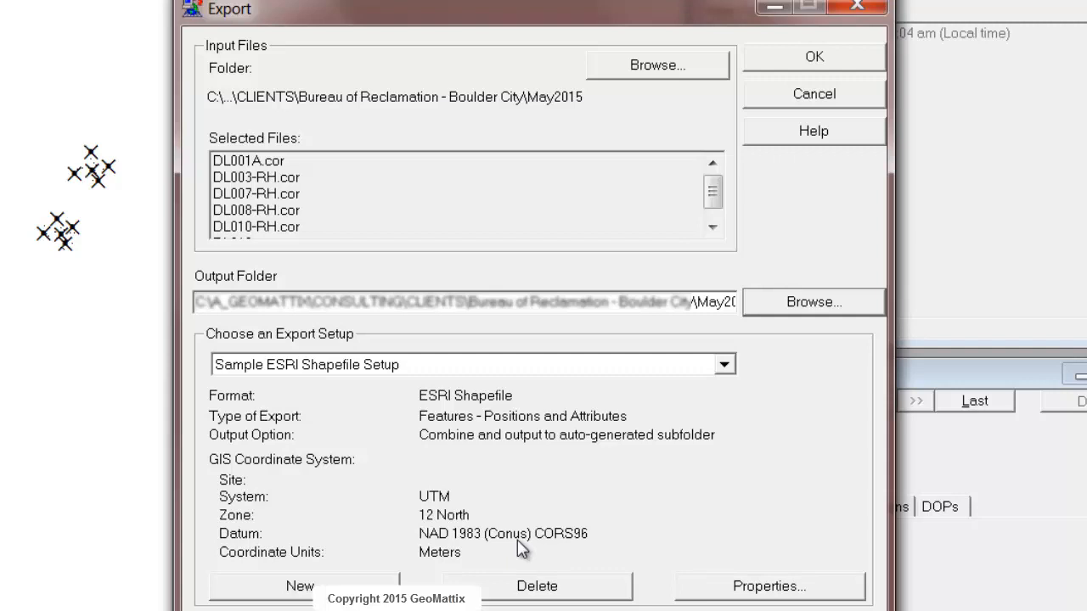
{"action": "mouse_move", "coordinate": [479, 508]}
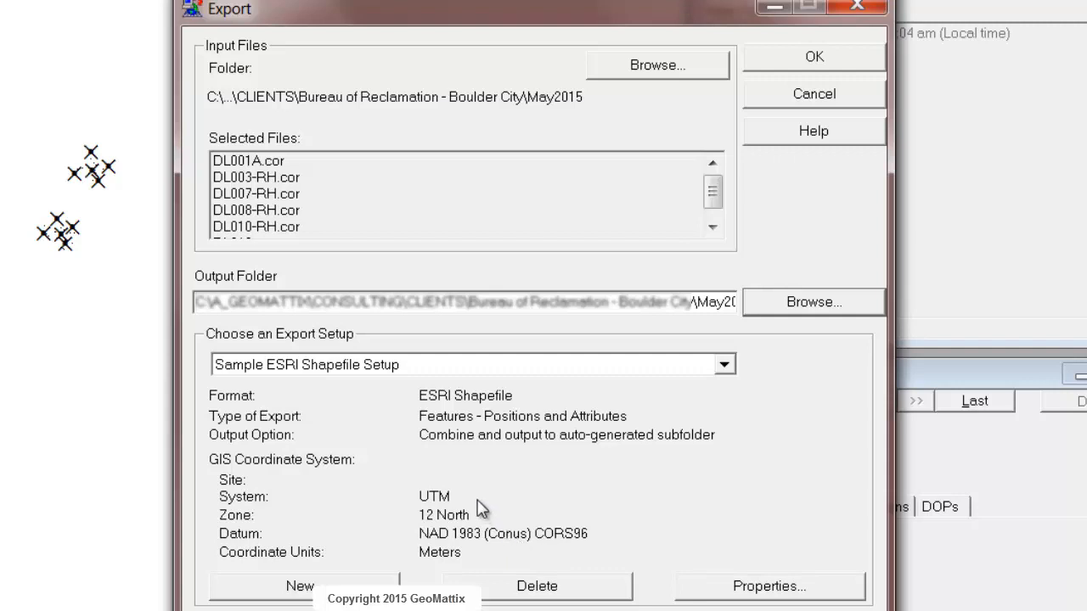
{"action": "mouse_move", "coordinate": [434, 544]}
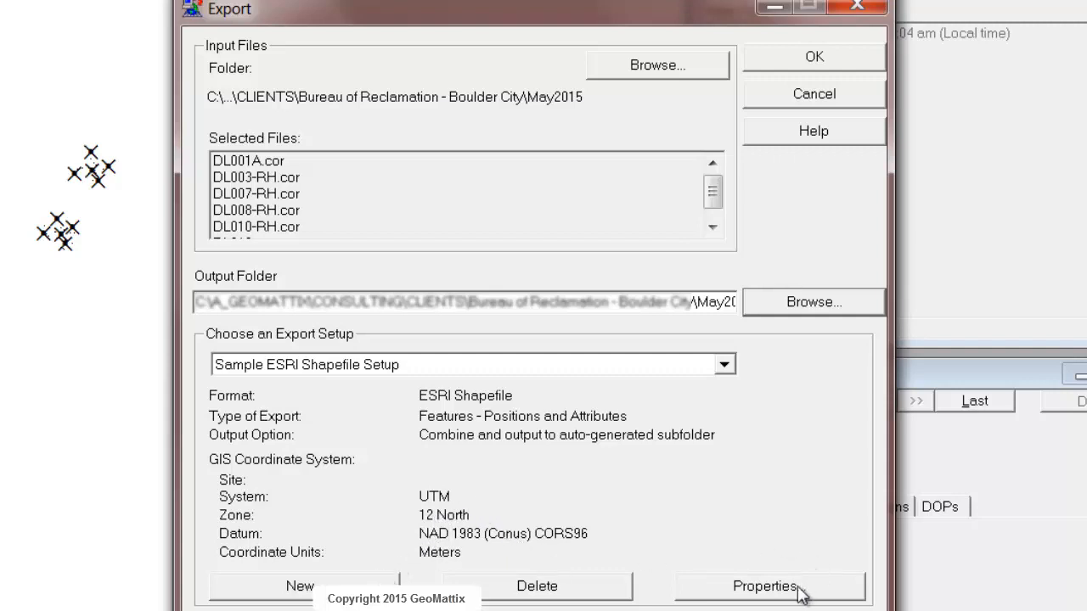
- Show the coordinate system settings of the shapefile export setup
{"action": "left_click", "coordinate": [764, 586]}
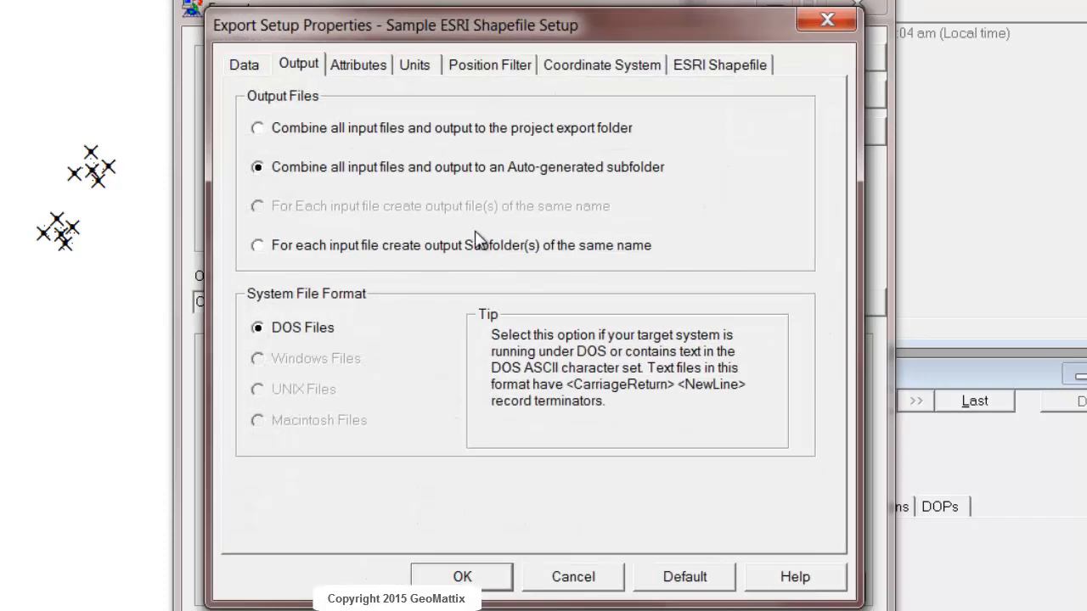
{"action": "left_click", "coordinate": [601, 64]}
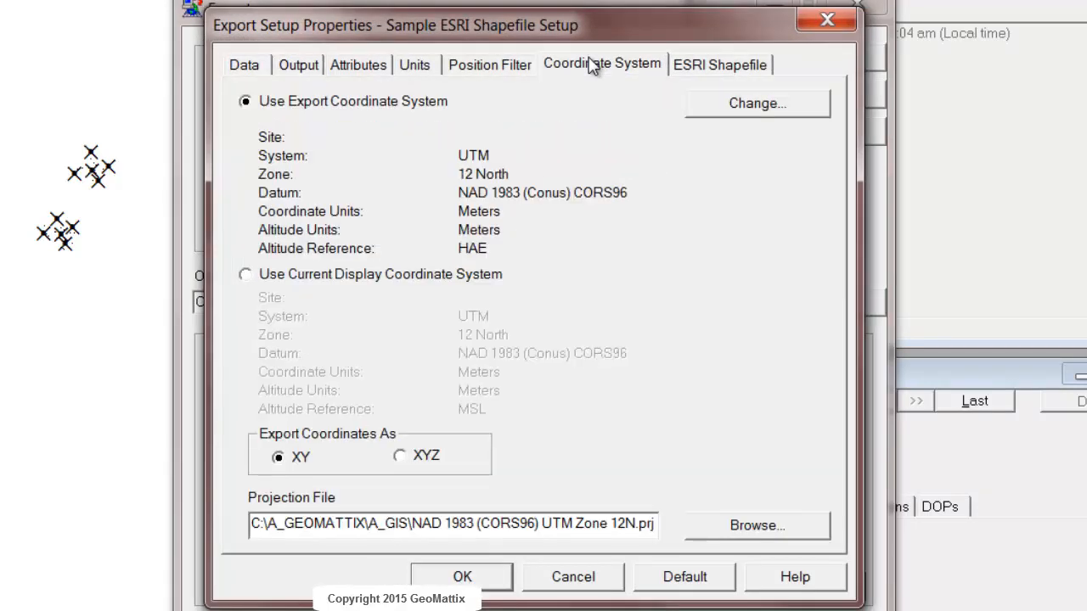
{"action": "mouse_move", "coordinate": [733, 121]}
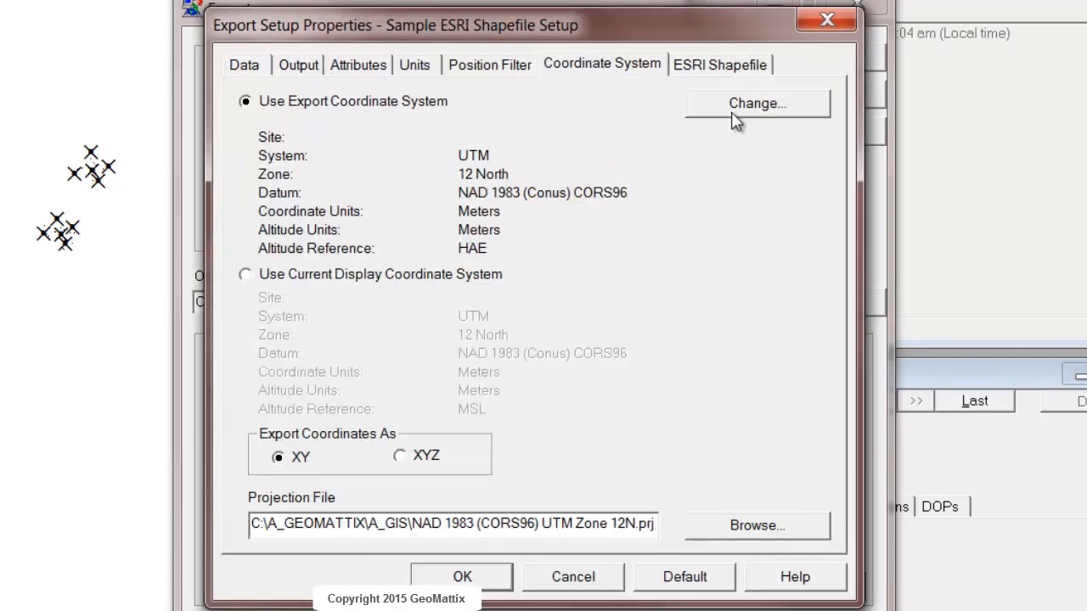
{"action": "mouse_move", "coordinate": [473, 224]}
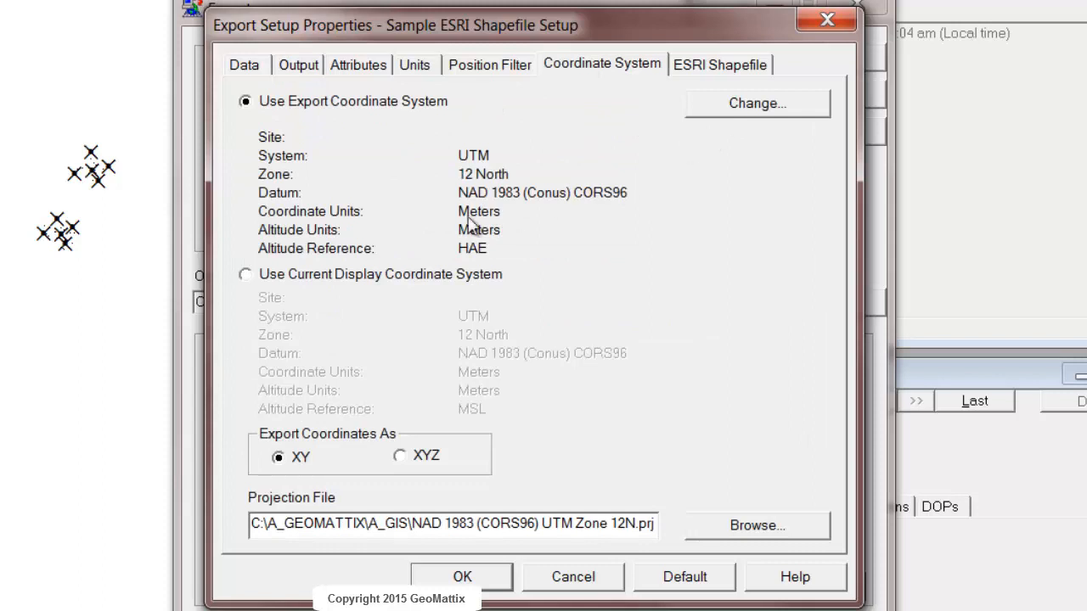
{"action": "mouse_move", "coordinate": [441, 236]}
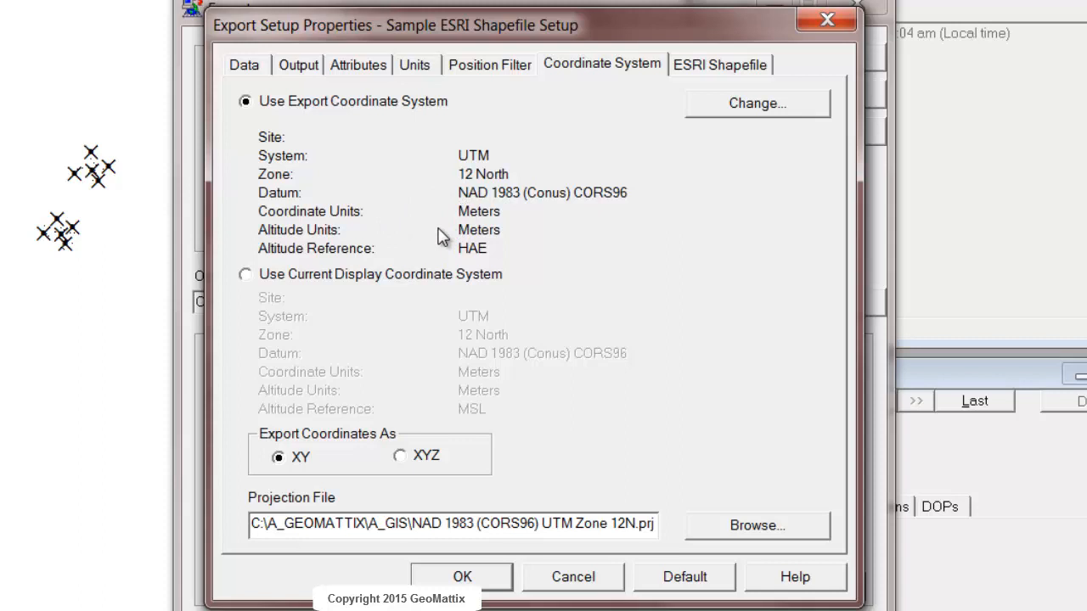
{"action": "mouse_move", "coordinate": [285, 204]}
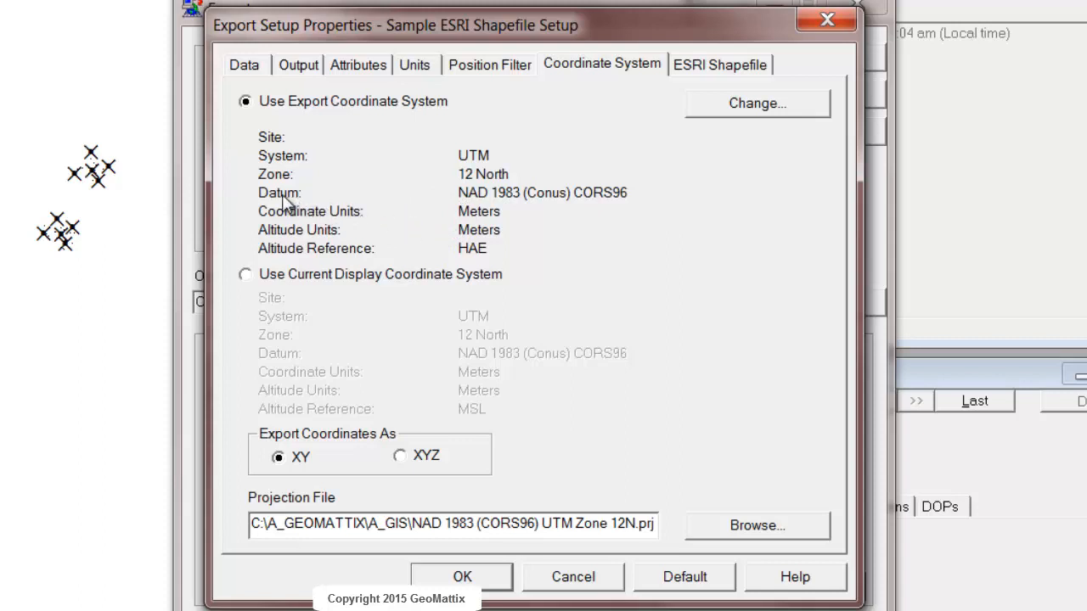
{"action": "mouse_move", "coordinate": [462, 212]}
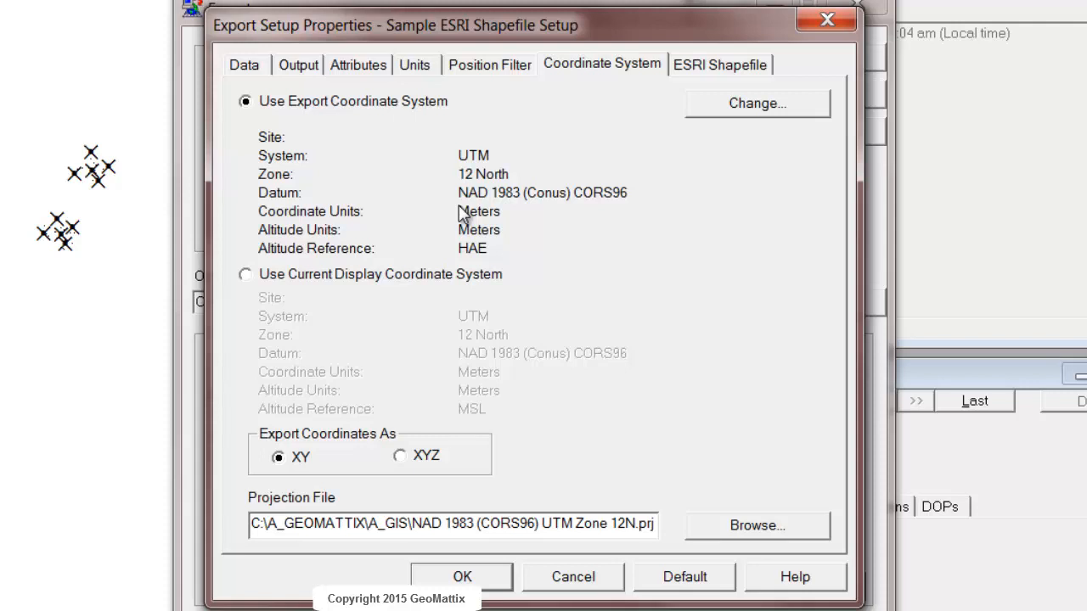
{"action": "mouse_move", "coordinate": [591, 258]}
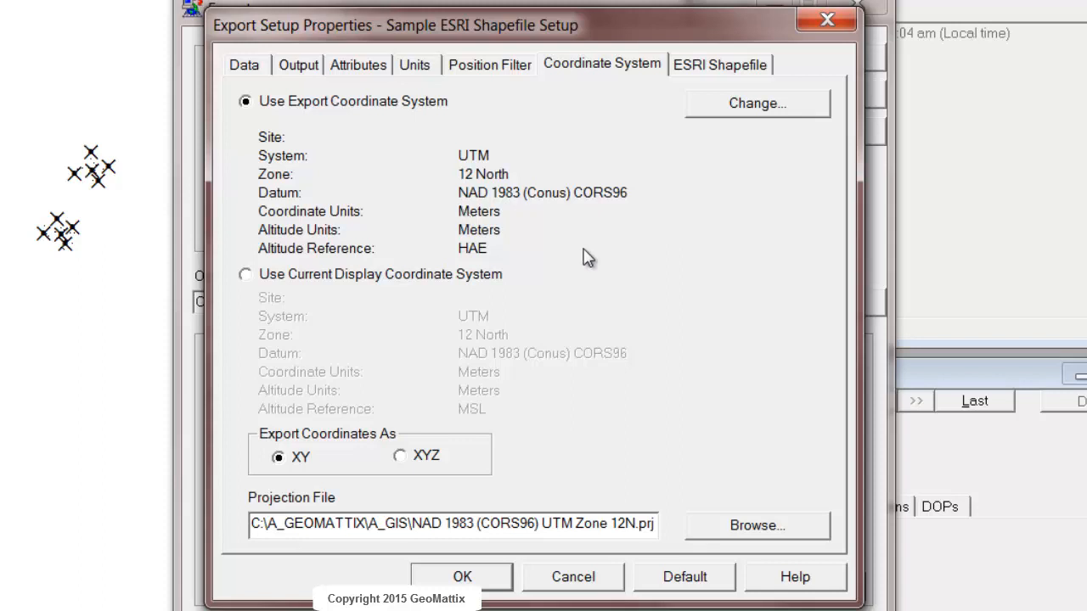
{"action": "mouse_move", "coordinate": [642, 322]}
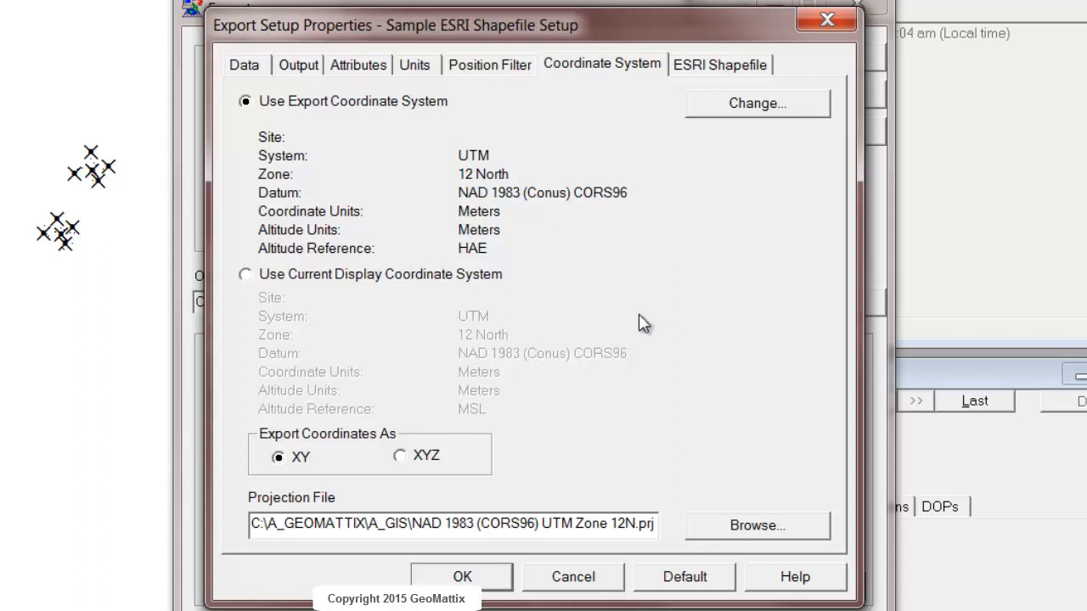
{"action": "mouse_move", "coordinate": [628, 404]}
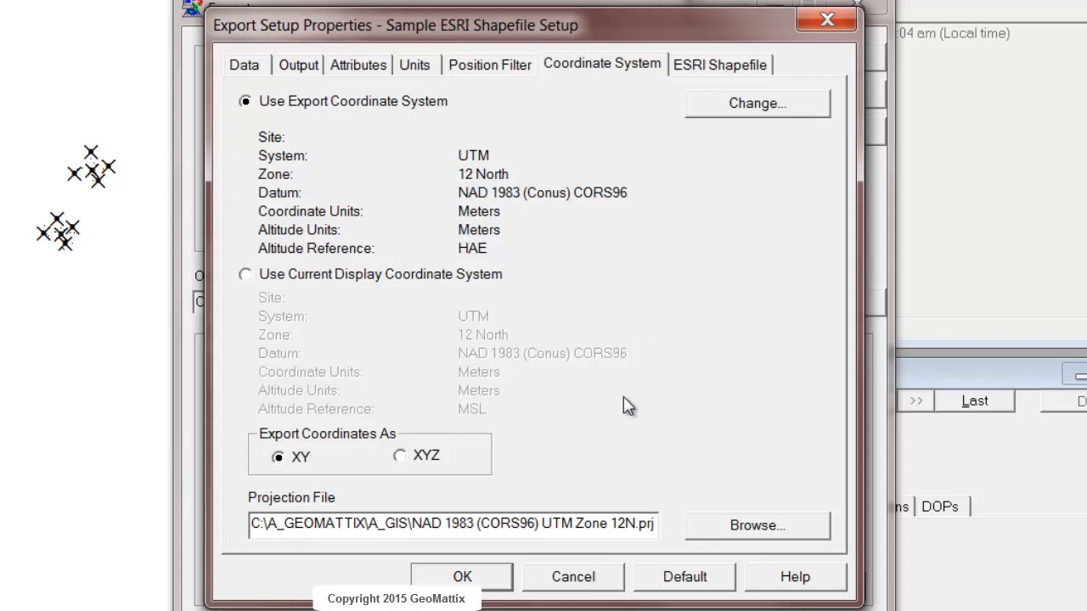
{"action": "mouse_move", "coordinate": [377, 518]}
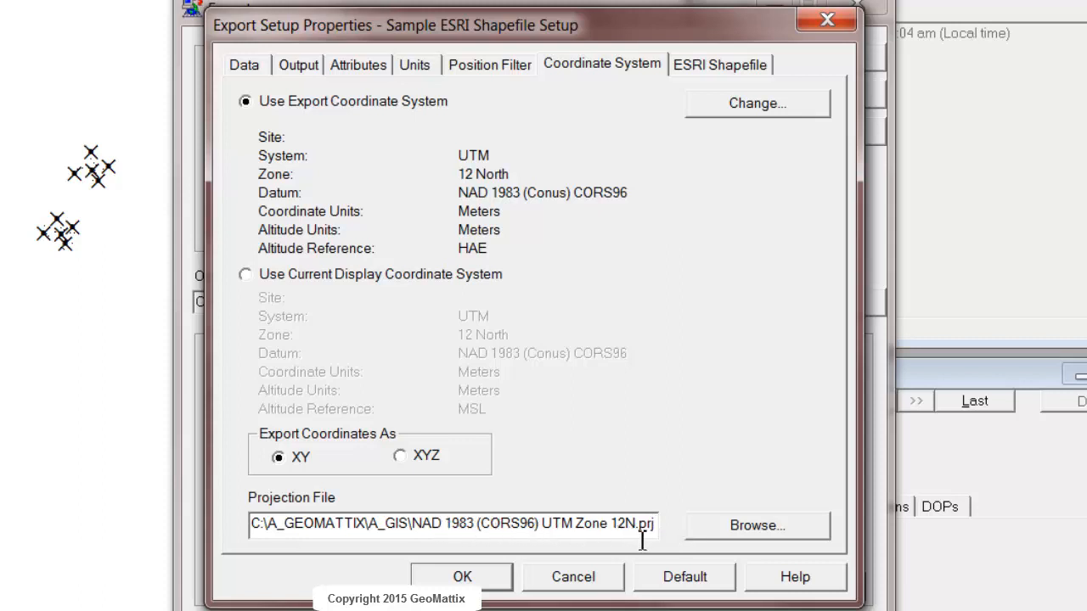
{"action": "mouse_move", "coordinate": [675, 535]}
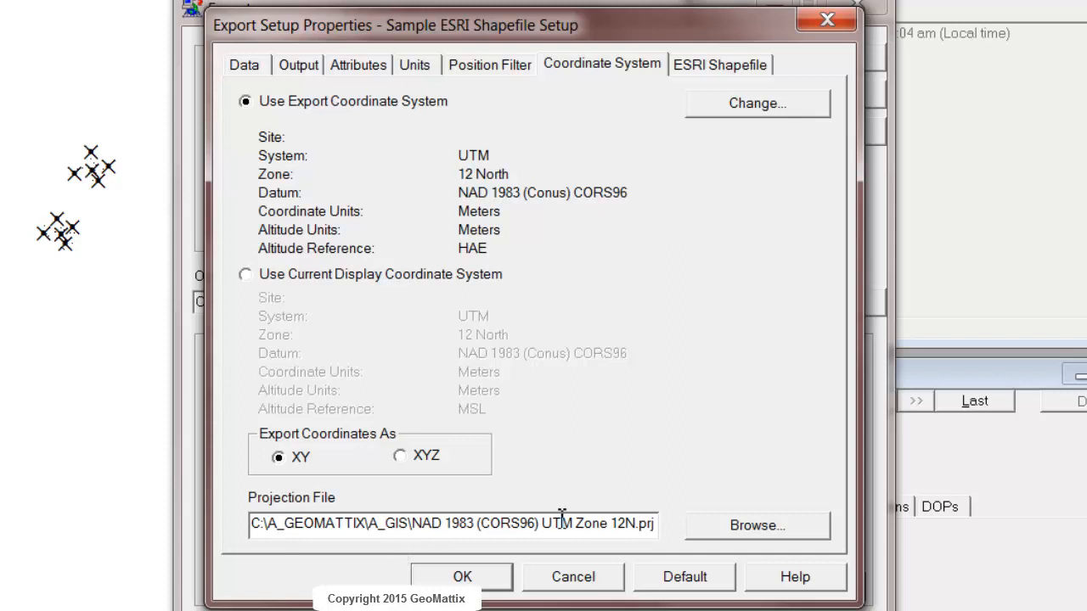
{"action": "mouse_move", "coordinate": [654, 530]}
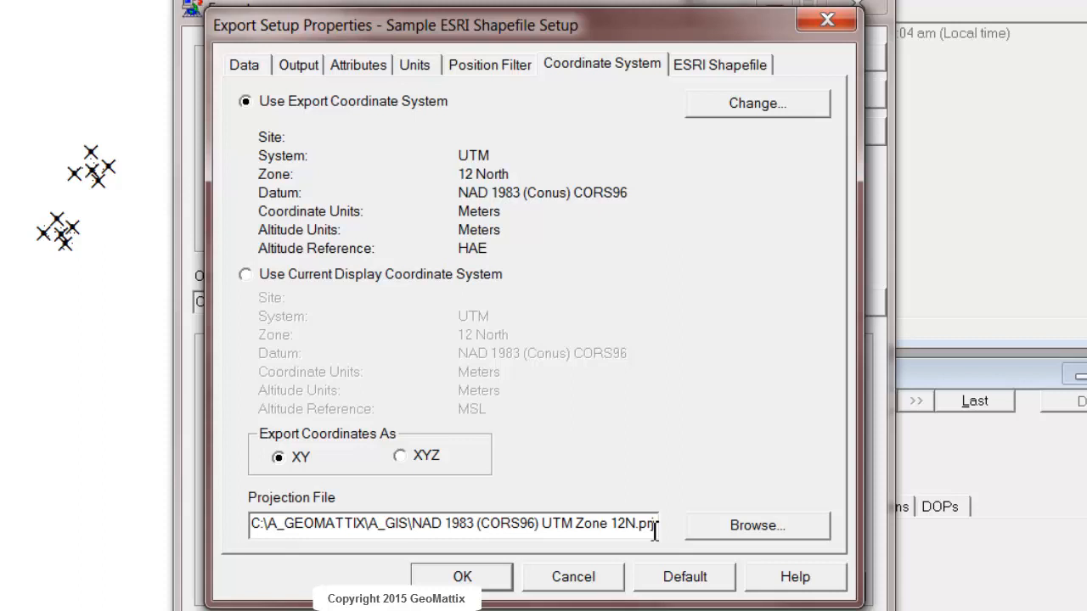
{"action": "mouse_move", "coordinate": [540, 563]}
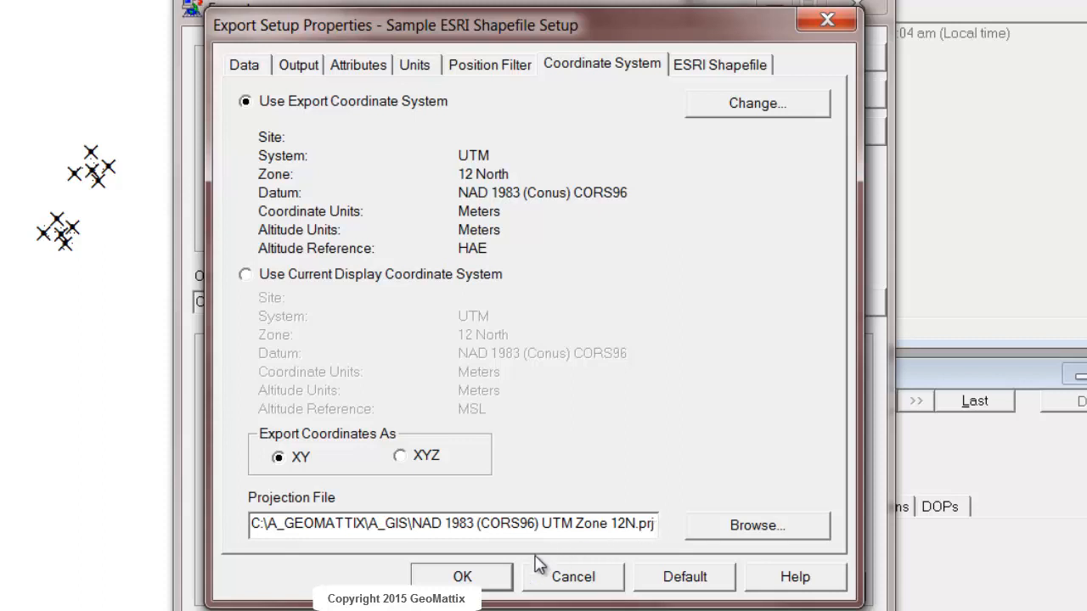
{"action": "mouse_move", "coordinate": [292, 594]}
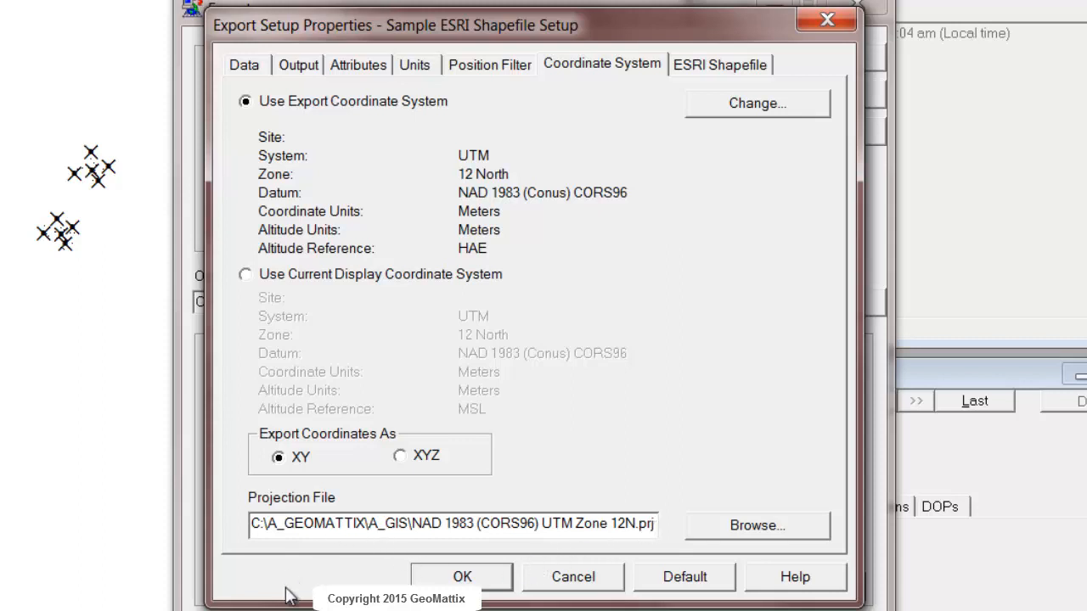
{"action": "mouse_move", "coordinate": [246, 518]}
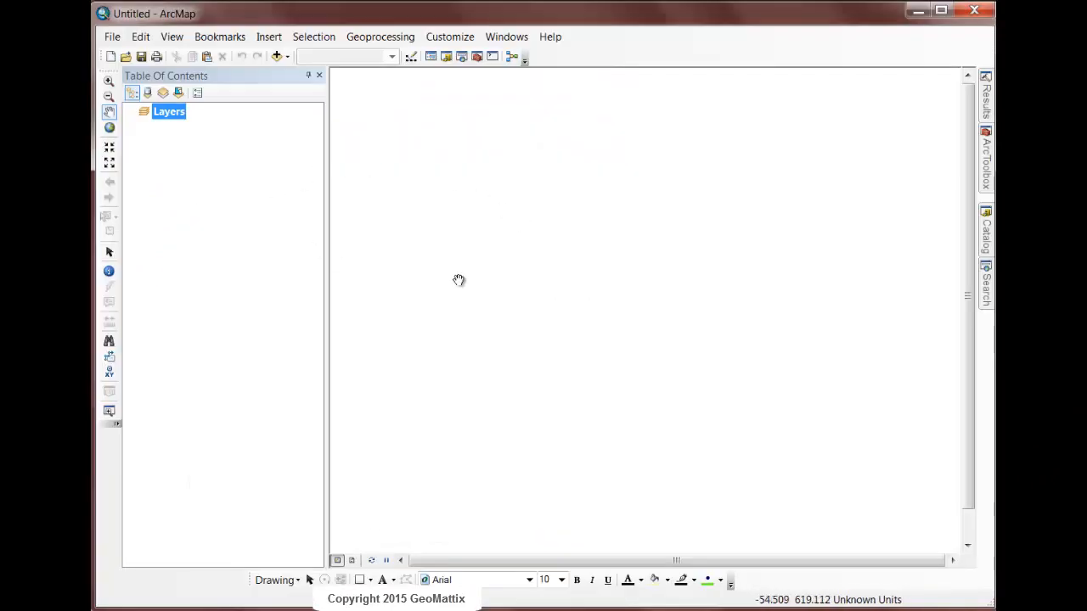
{"action": "mouse_move", "coordinate": [227, 156]}
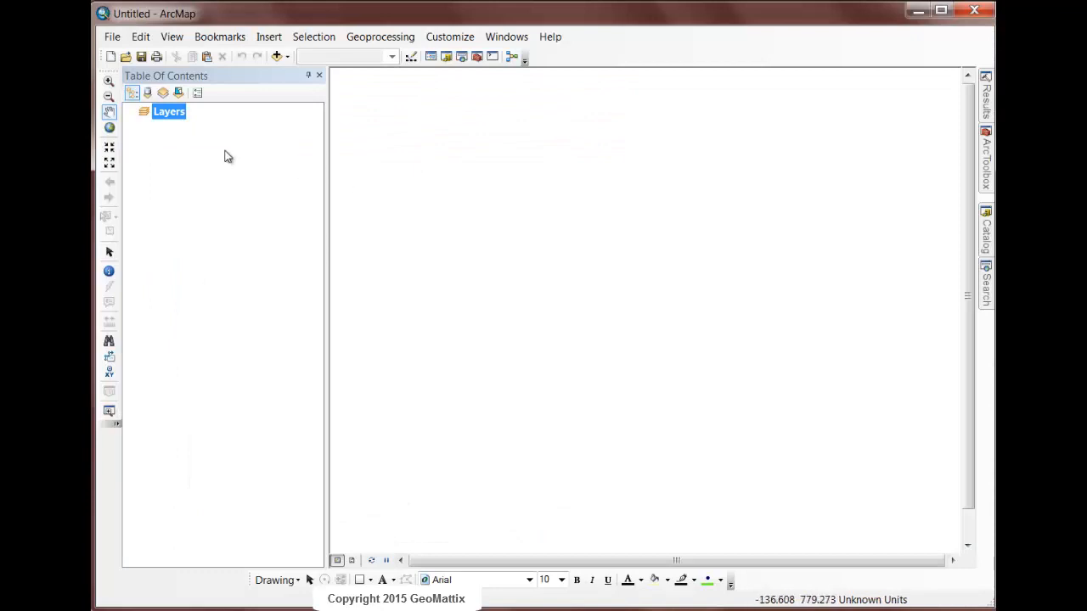
{"action": "mouse_move", "coordinate": [209, 134]}
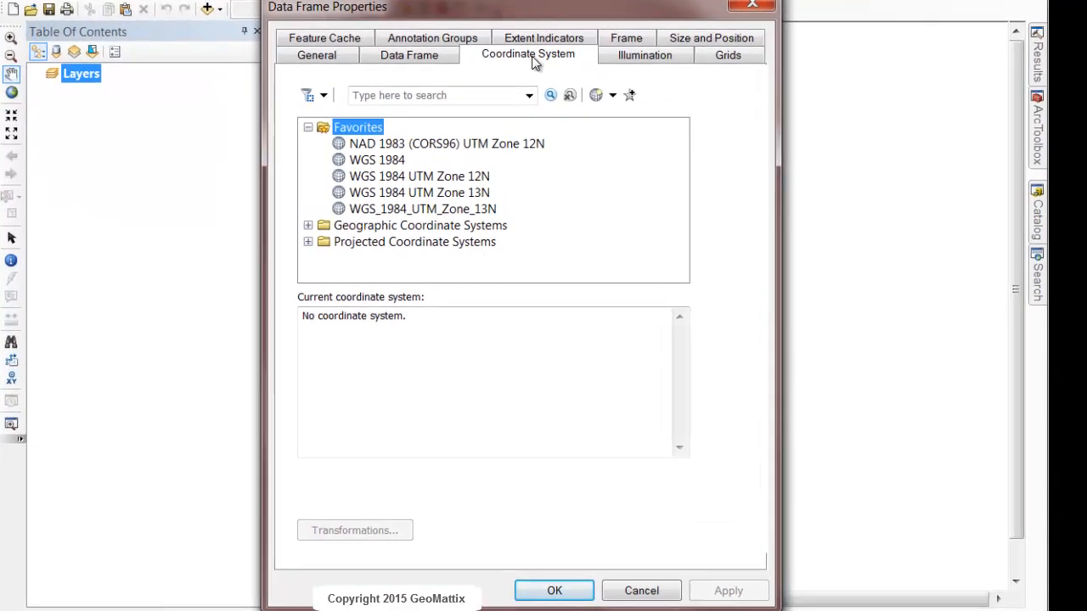
{"action": "mouse_move", "coordinate": [377, 217]}
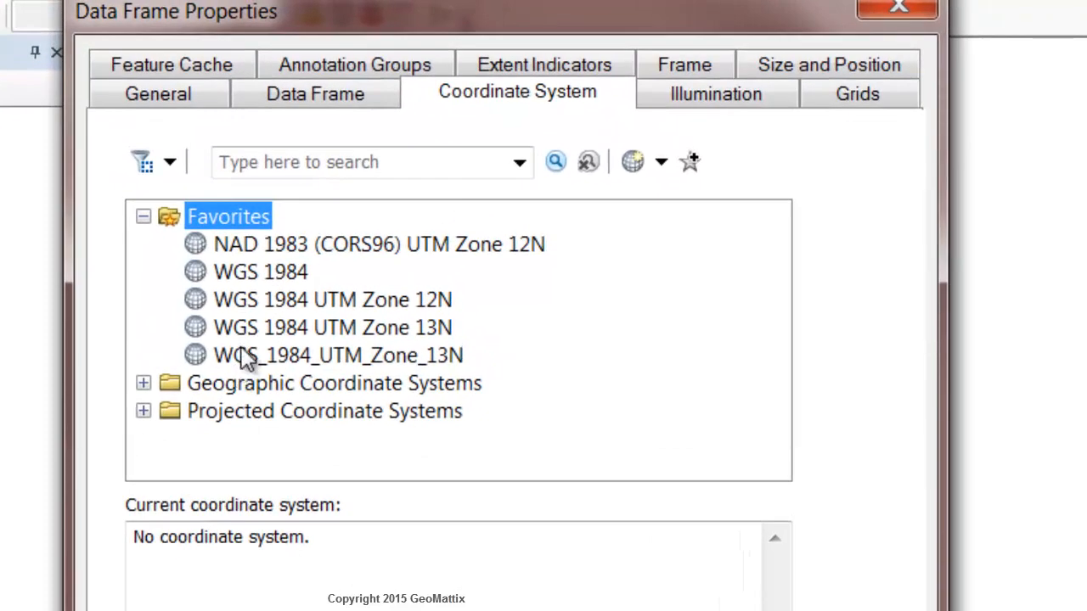
{"action": "mouse_move", "coordinate": [255, 254]}
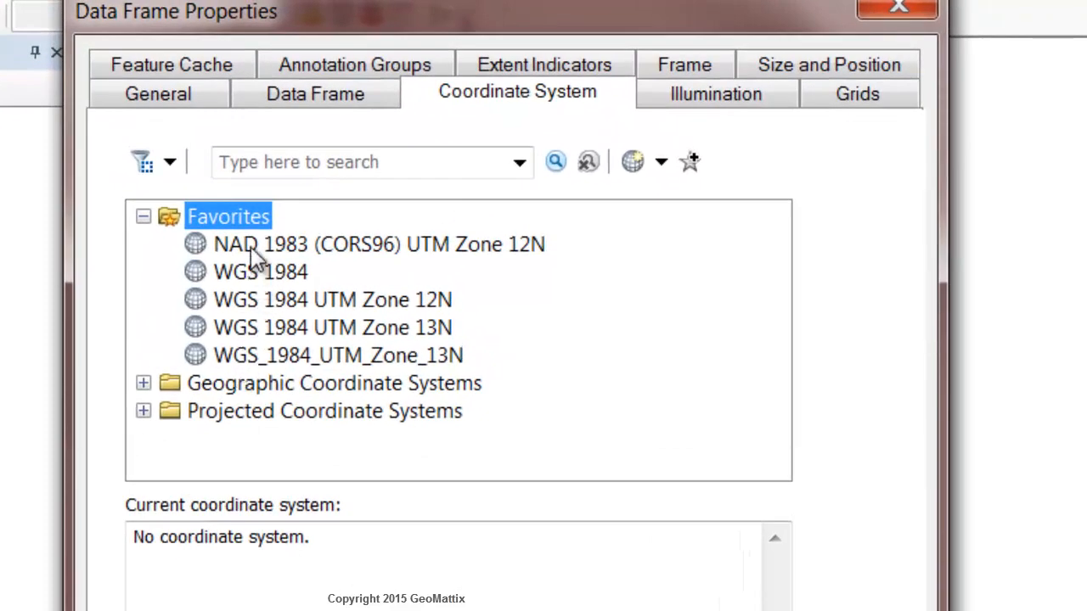
- Choose NAD 1983 (CORS96) UTM Zone 12N from Favorites as the map's coordinate system
{"action": "left_click", "coordinate": [379, 244]}
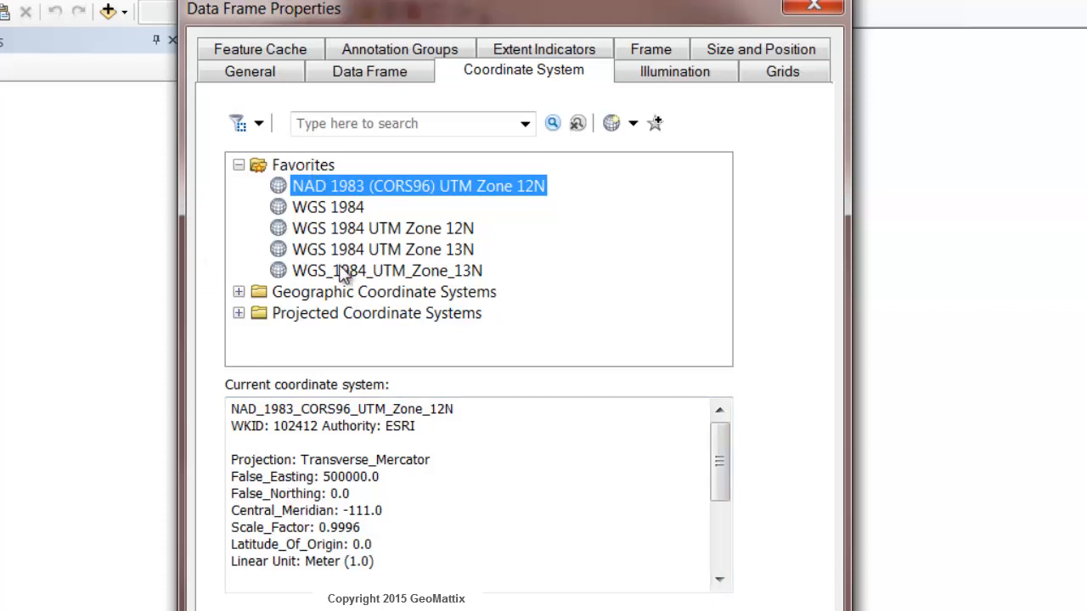
{"action": "mouse_move", "coordinate": [246, 322]}
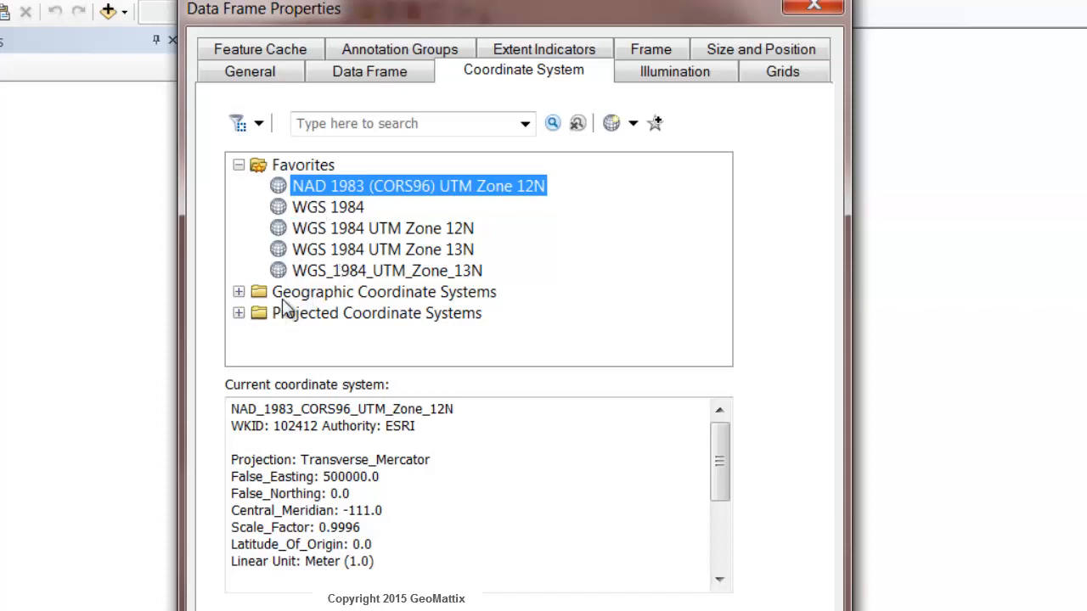
- Pick NAD 1983 (CORS96) UTM Zone 12N from the Projected Coordinate Systems > UTM list
{"action": "left_click", "coordinate": [237, 312]}
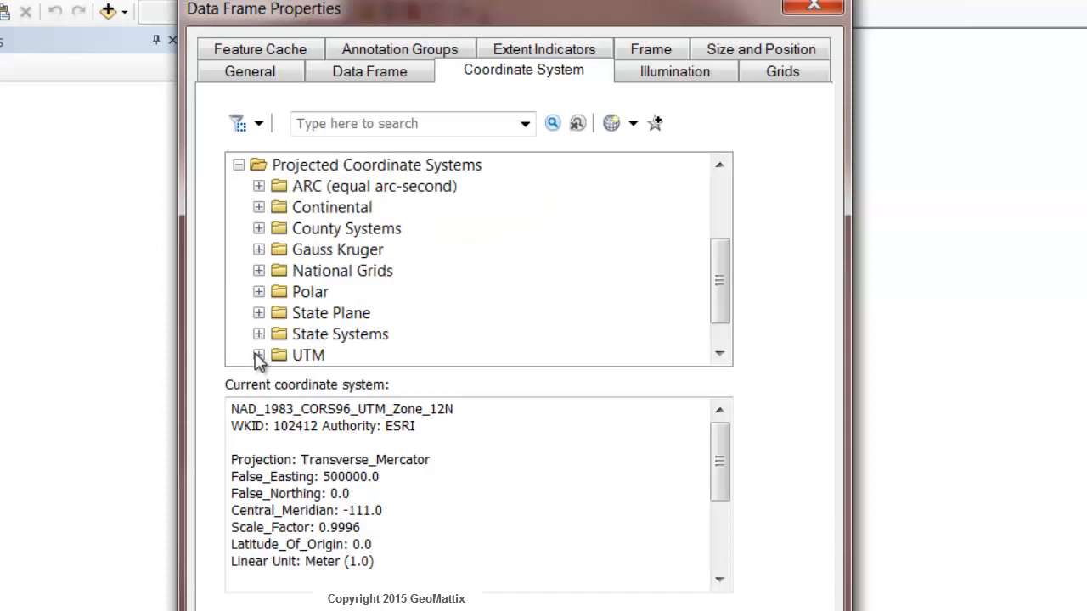
{"action": "left_click", "coordinate": [258, 355]}
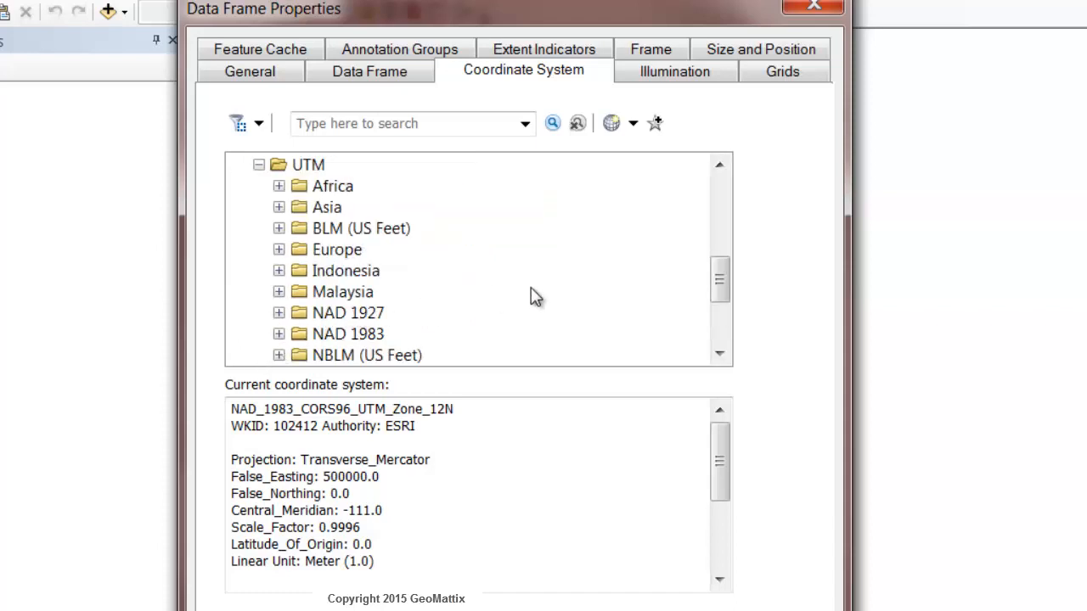
{"action": "mouse_move", "coordinate": [338, 343]}
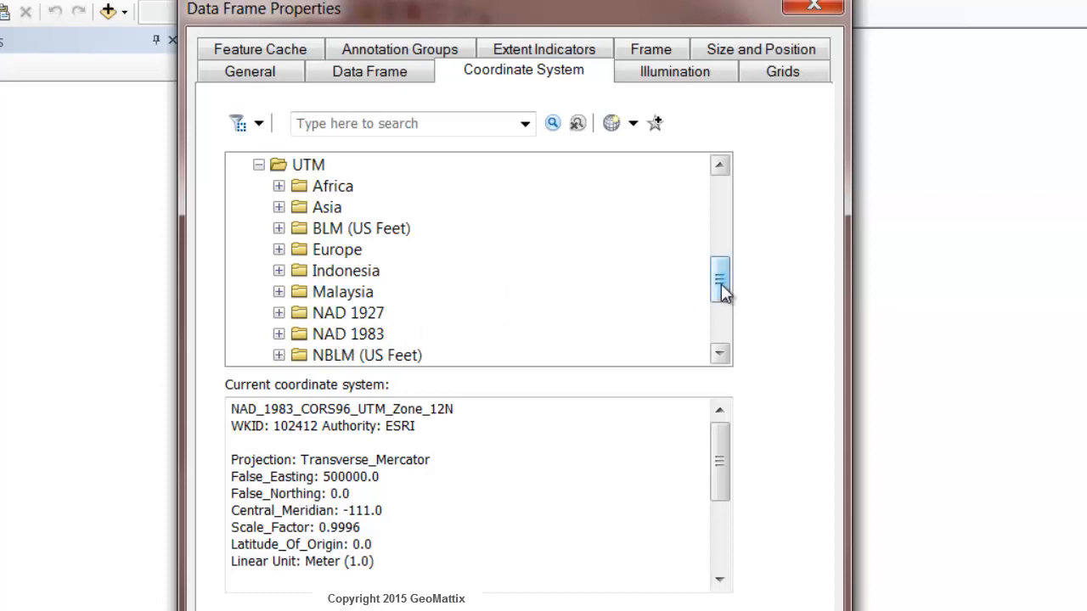
{"action": "scroll", "scroll_direction": "down", "scroll_amount": 3}
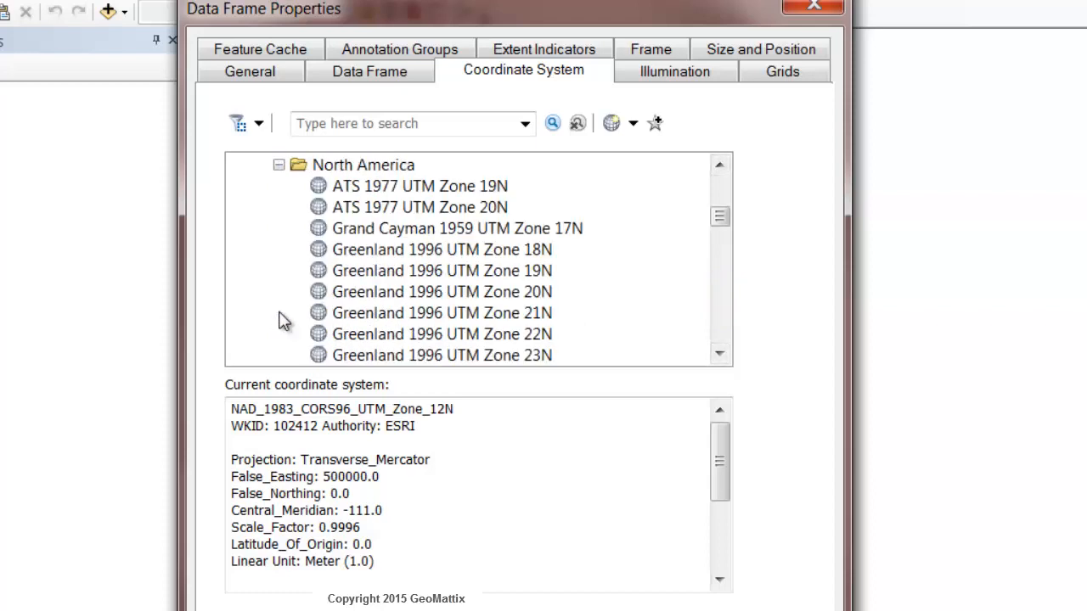
{"action": "scroll", "scroll_direction": "down", "scroll_amount": 3}
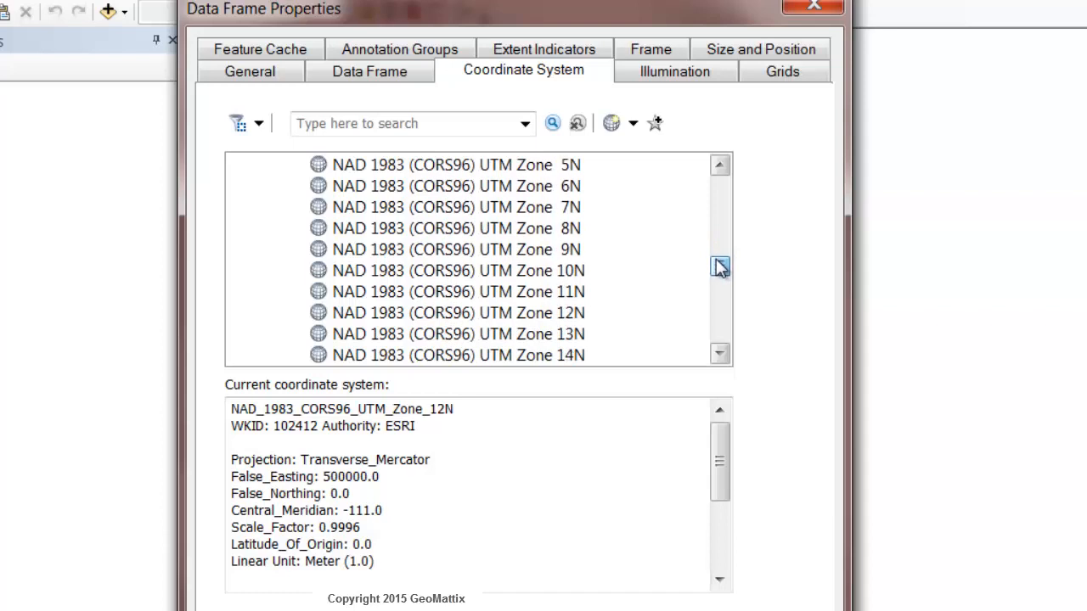
{"action": "left_click", "coordinate": [458, 313]}
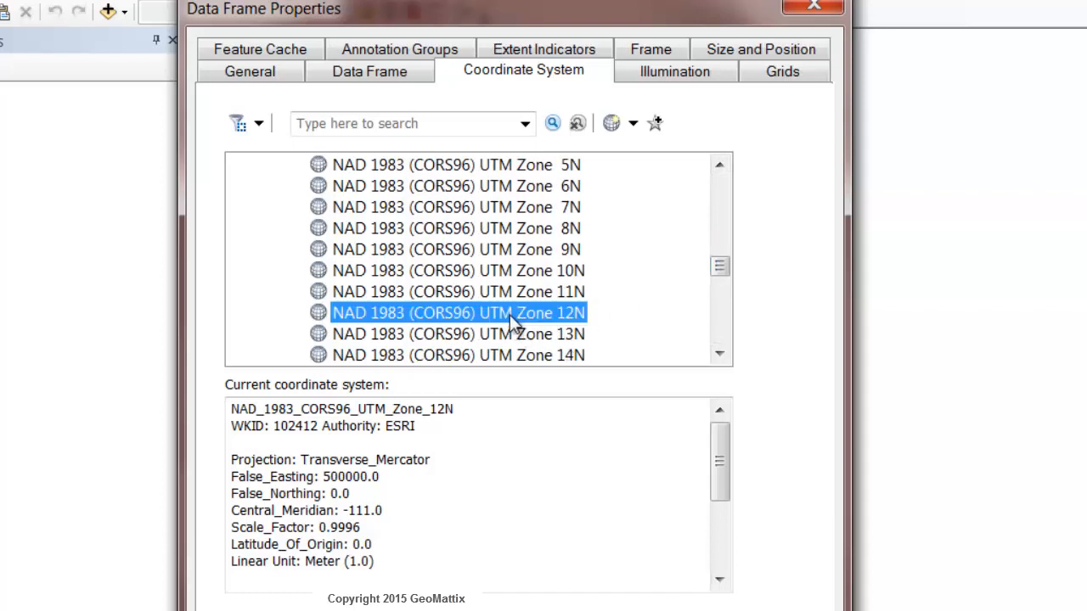
{"action": "mouse_move", "coordinate": [535, 333]}
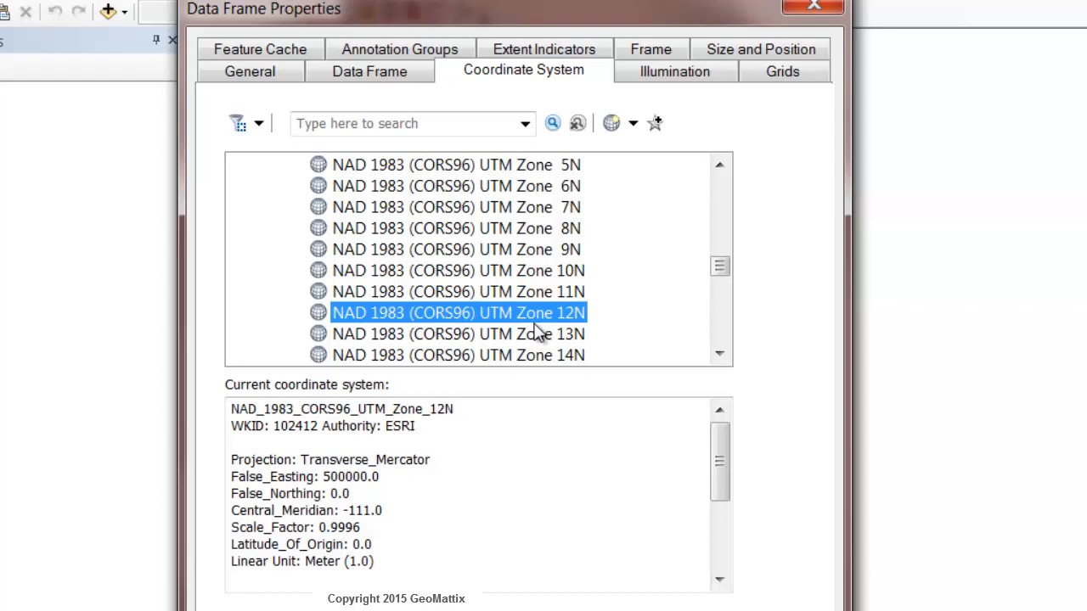
{"action": "mouse_move", "coordinate": [523, 302]}
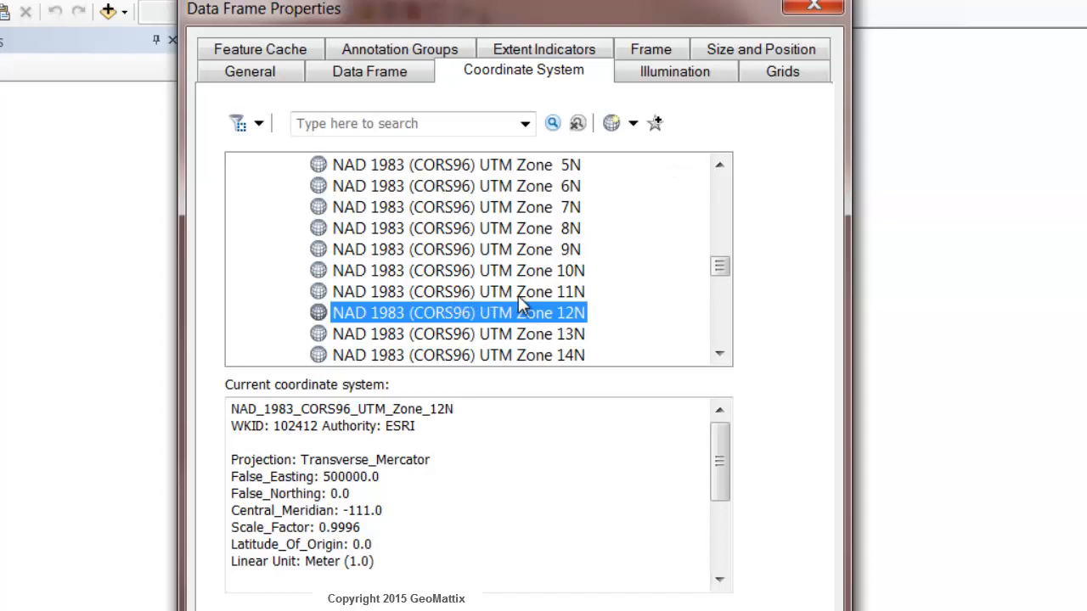
{"action": "mouse_move", "coordinate": [671, 149]}
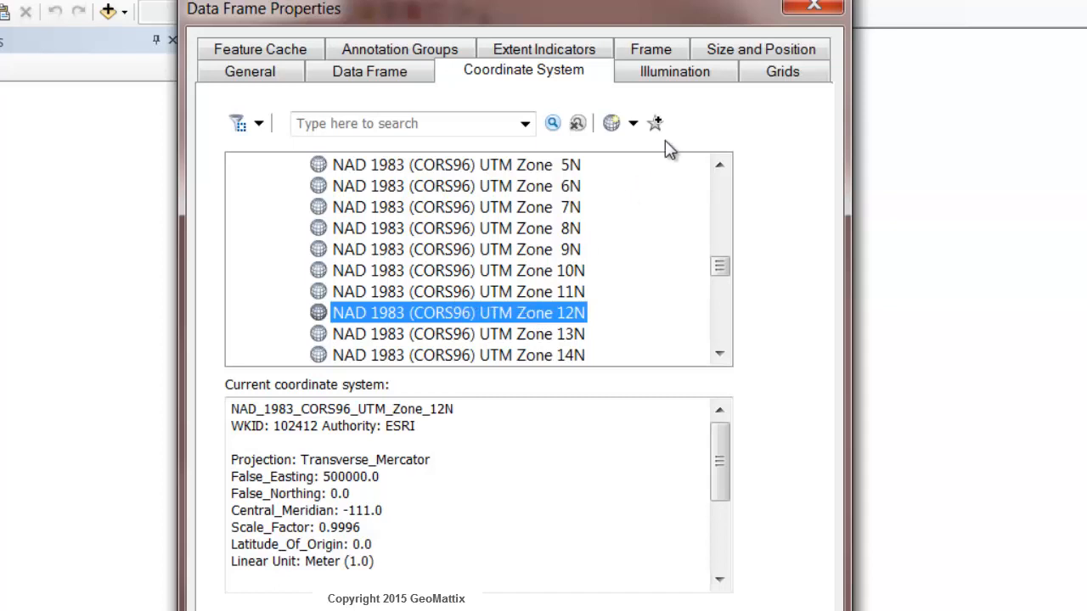
{"action": "mouse_move", "coordinate": [659, 129]}
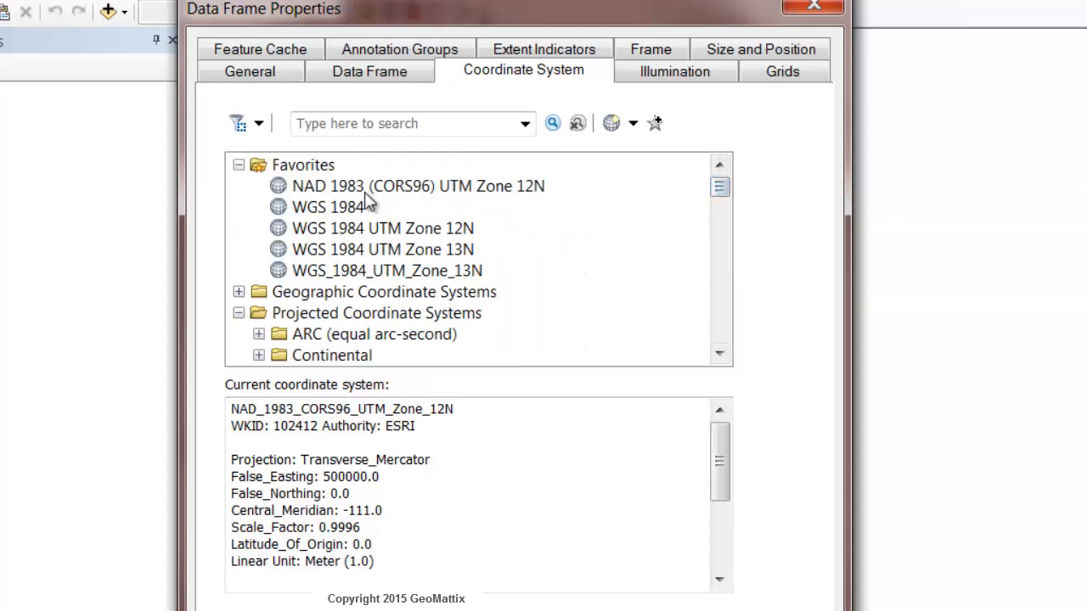
{"action": "mouse_move", "coordinate": [326, 235]}
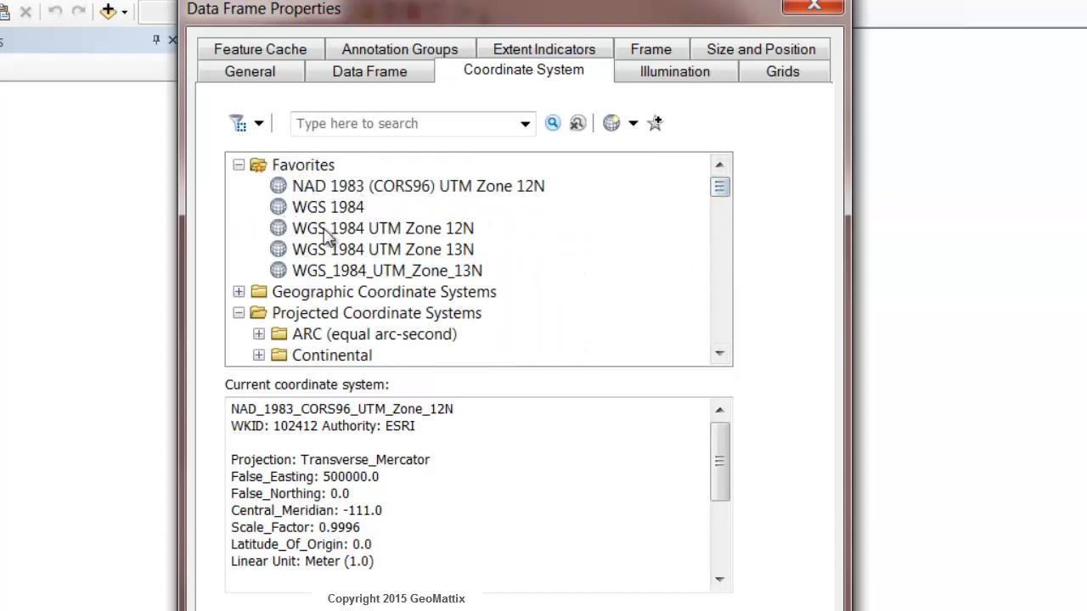
{"action": "mouse_move", "coordinate": [340, 224]}
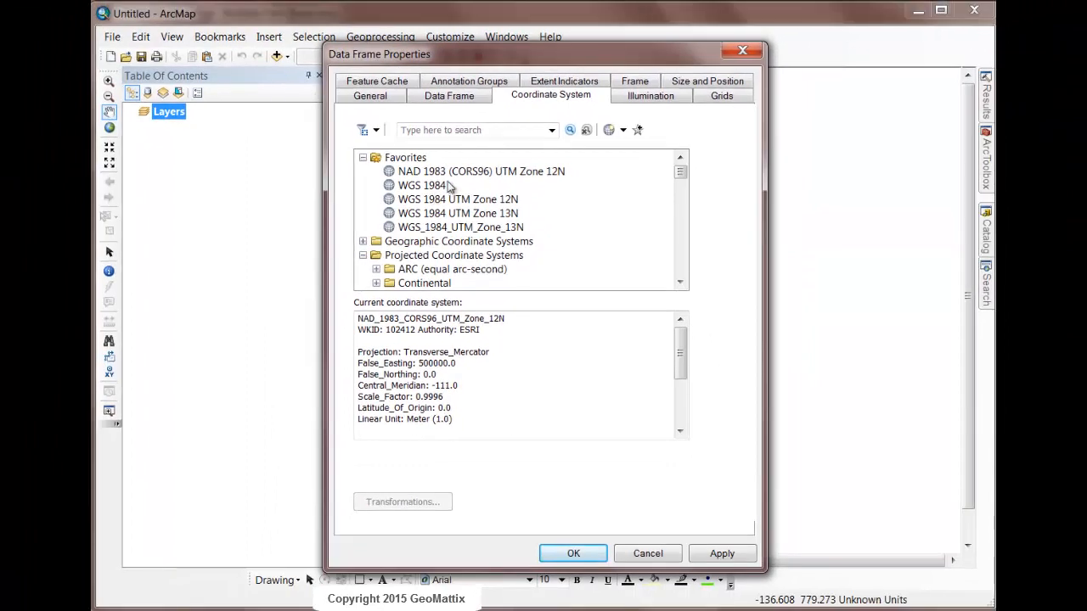
{"action": "mouse_move", "coordinate": [391, 214]}
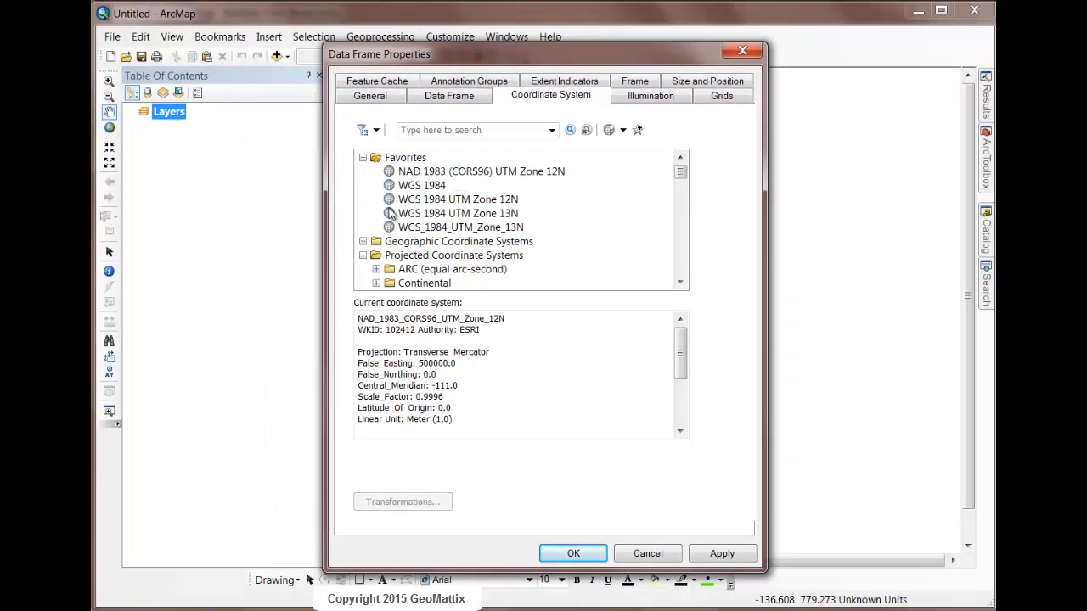
{"action": "mouse_move", "coordinate": [442, 178]}
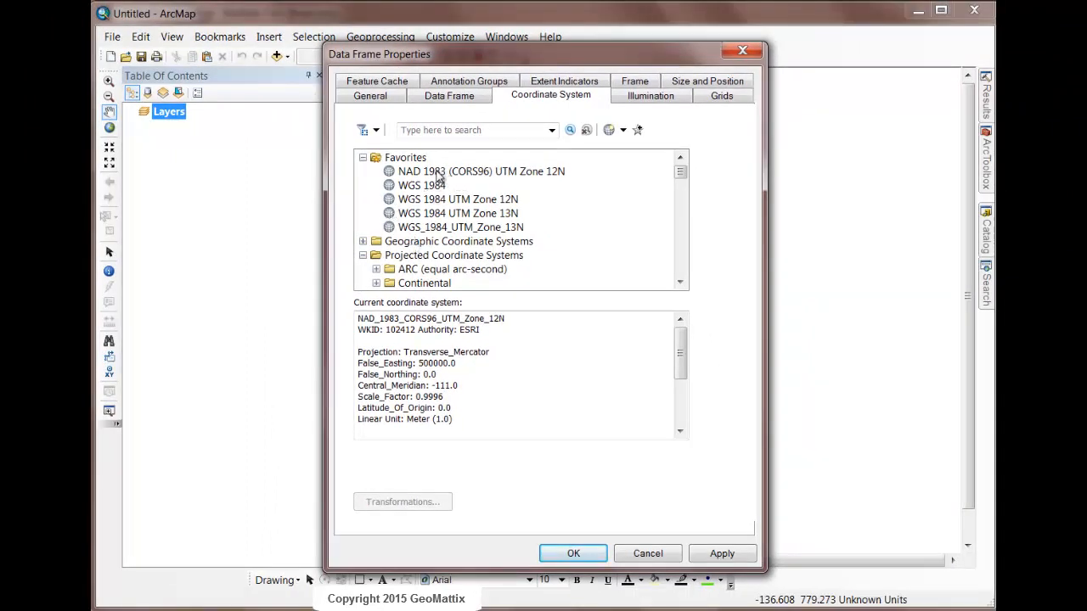
- Save the NAD 1983 (CORS96) UTM Zone 12N favorite as a .prj projection file
{"action": "right_click", "coordinate": [481, 170]}
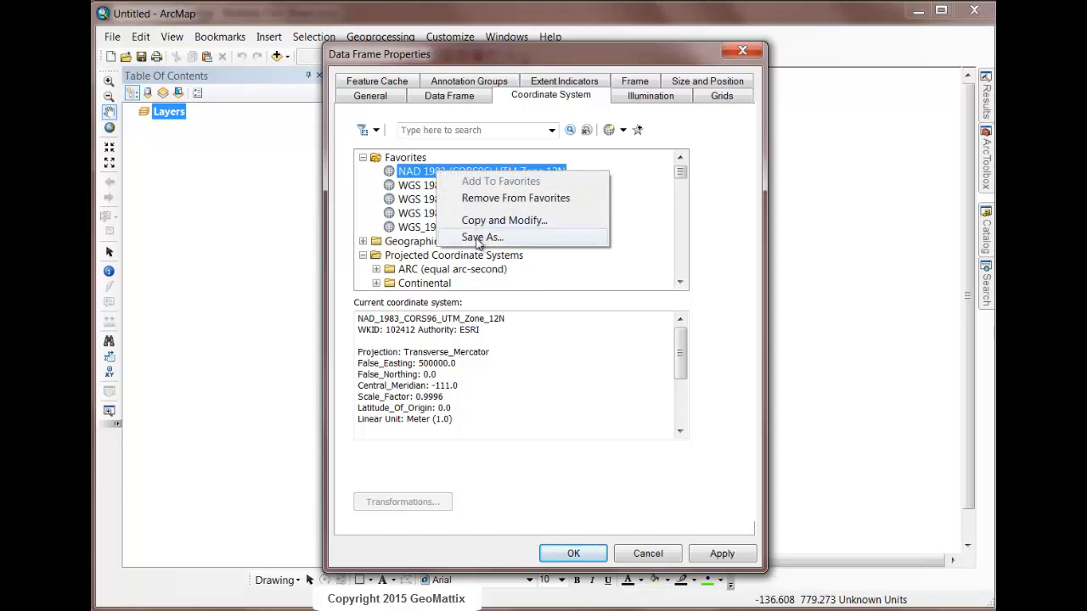
{"action": "left_click", "coordinate": [482, 238]}
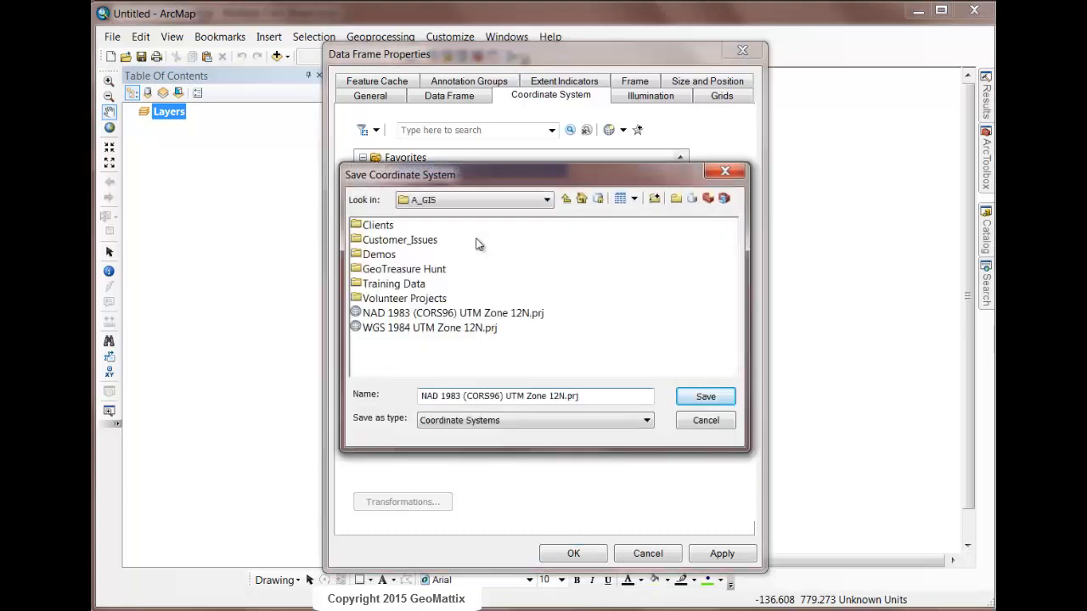
{"action": "mouse_move", "coordinate": [435, 303]}
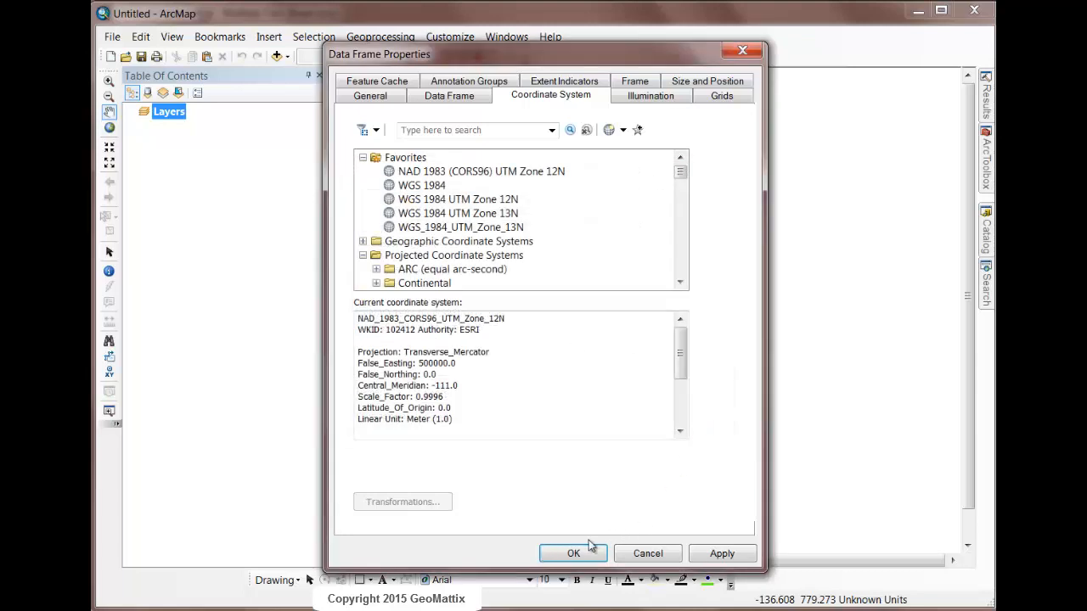
- Assign the NAD 1983 (CORS96) UTM Zone 12N .prj to the export and run it, exporting 29 point features
{"action": "left_click", "coordinate": [574, 554]}
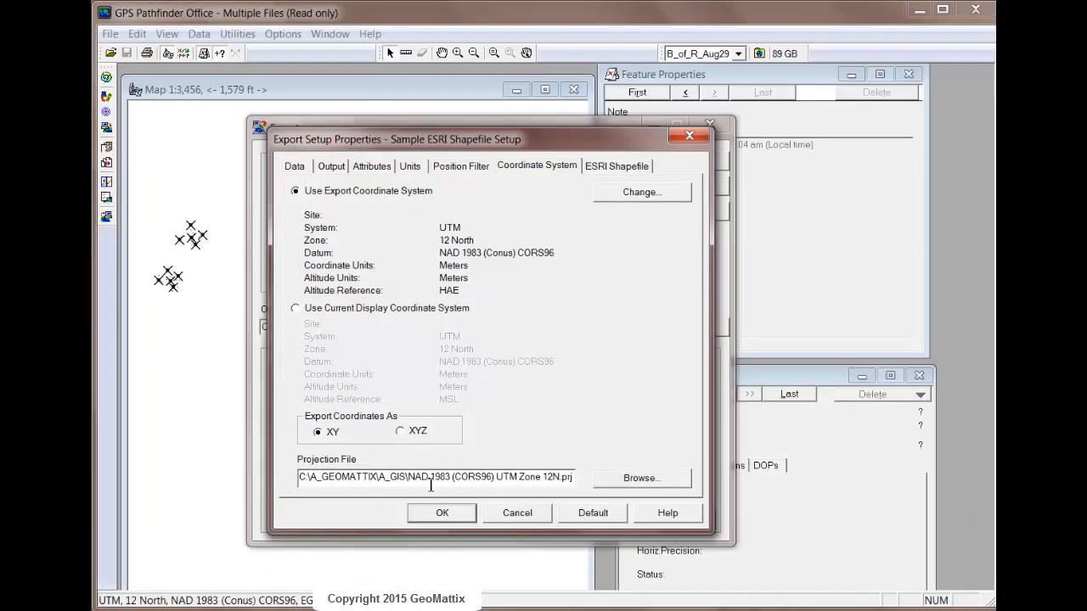
{"action": "left_click", "coordinate": [642, 479]}
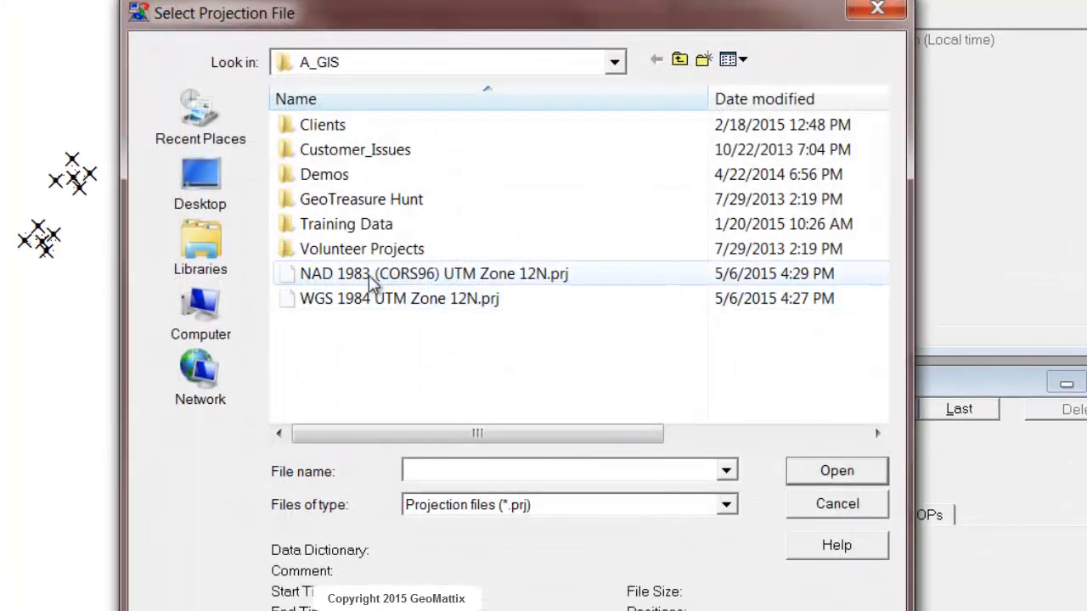
{"action": "left_click", "coordinate": [434, 273]}
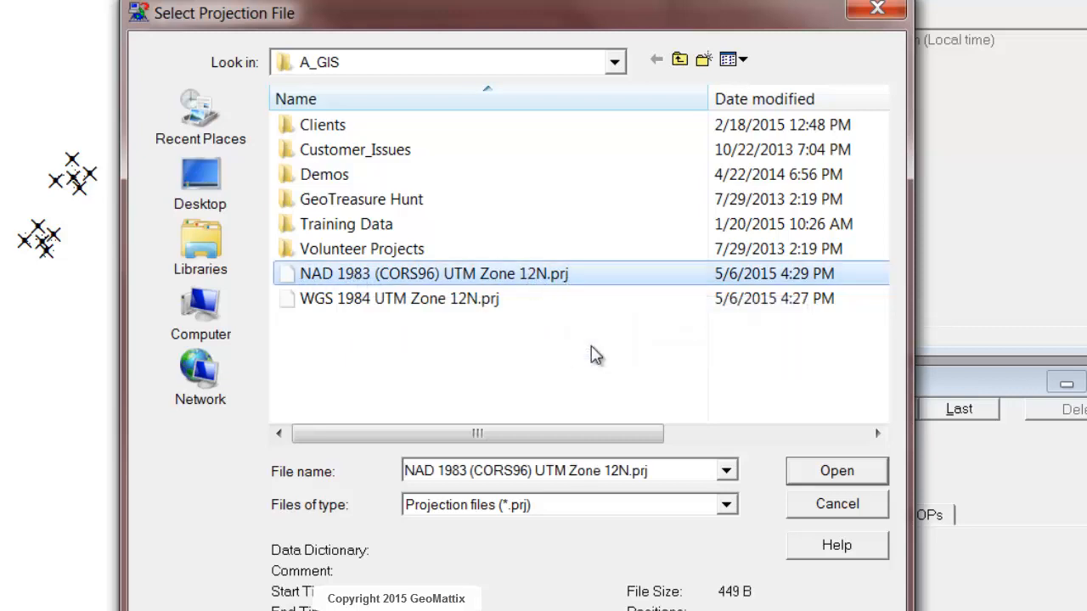
{"action": "left_click", "coordinate": [835, 472]}
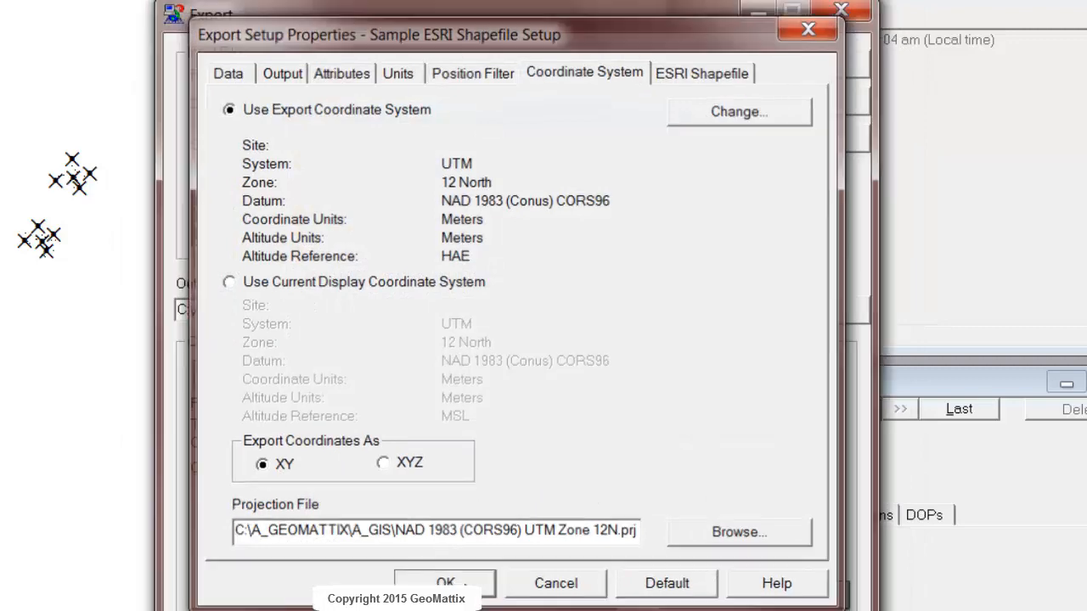
{"action": "left_click", "coordinate": [445, 584]}
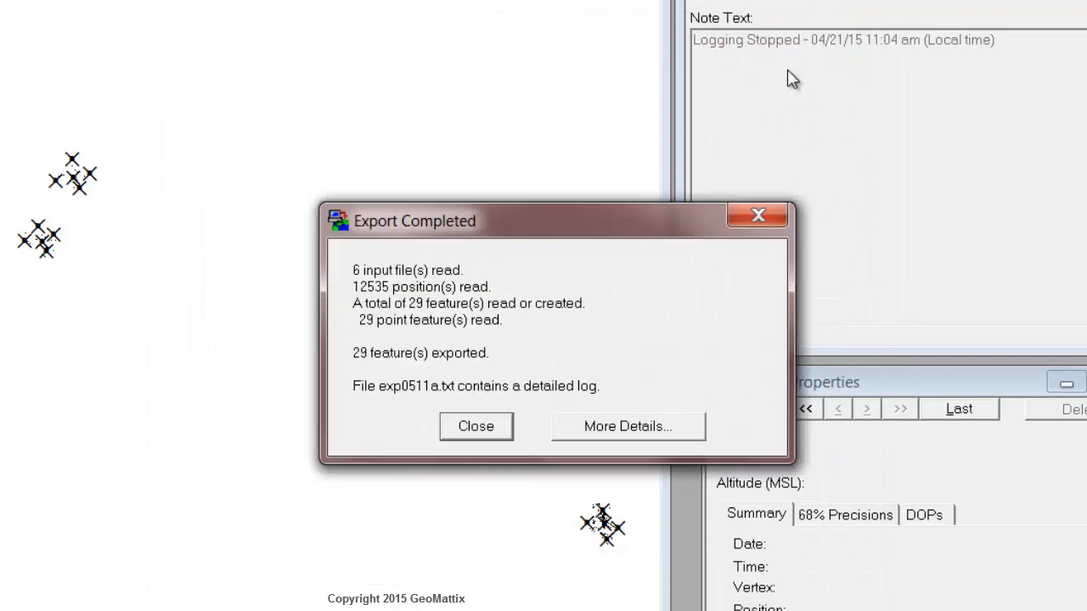
{"action": "mouse_move", "coordinate": [482, 234]}
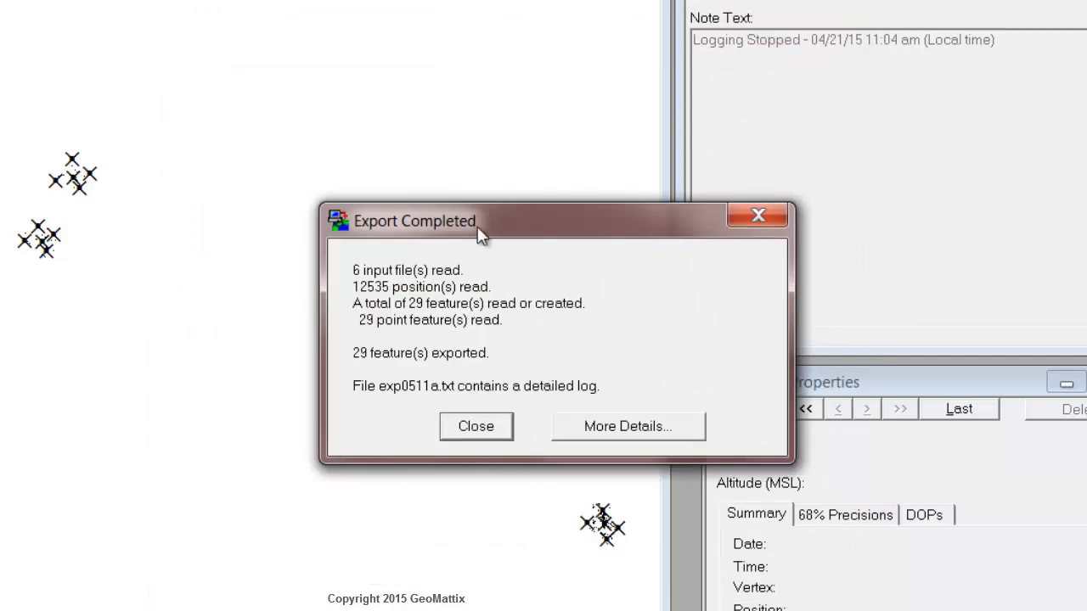
- Dismiss the export summary and browse the Catalog's C:\ folder connection toward the Point_ge shapefile
{"action": "left_click", "coordinate": [476, 426]}
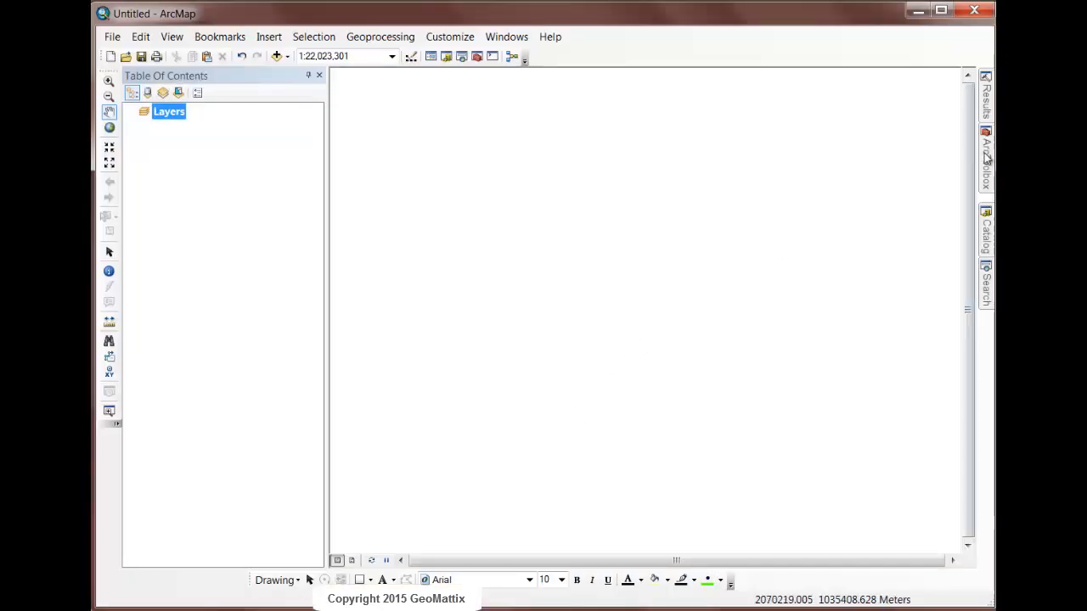
{"action": "left_click", "coordinate": [985, 235]}
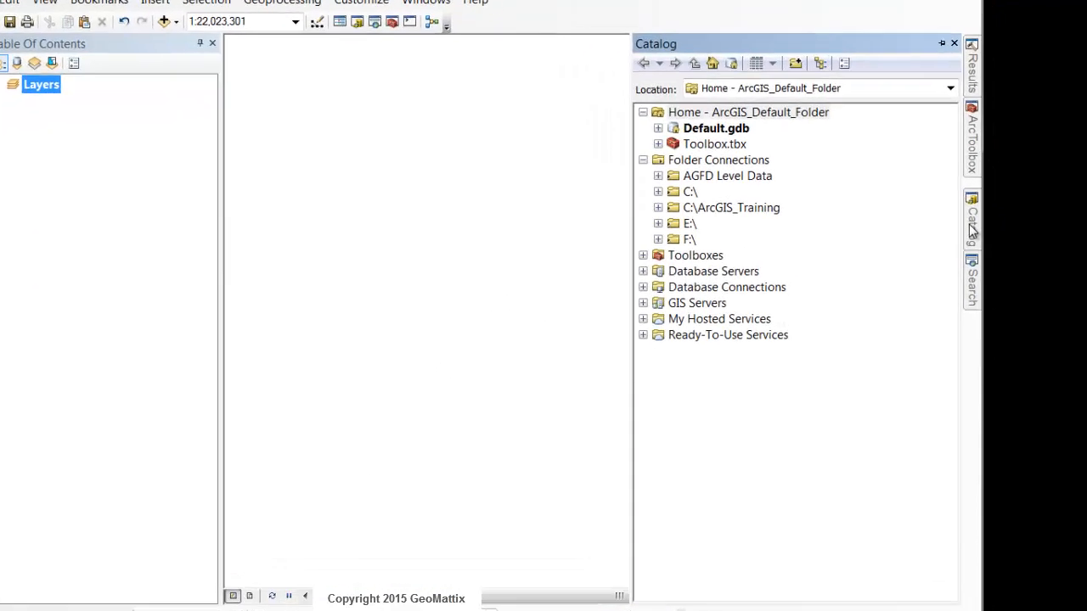
{"action": "left_click", "coordinate": [659, 190]}
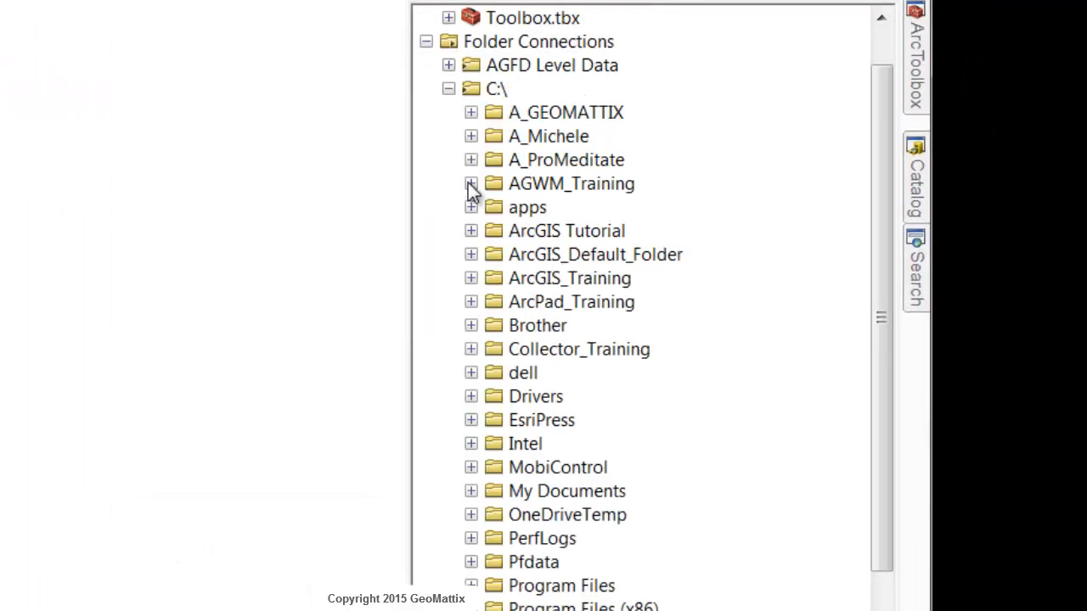
{"action": "left_click", "coordinate": [470, 184]}
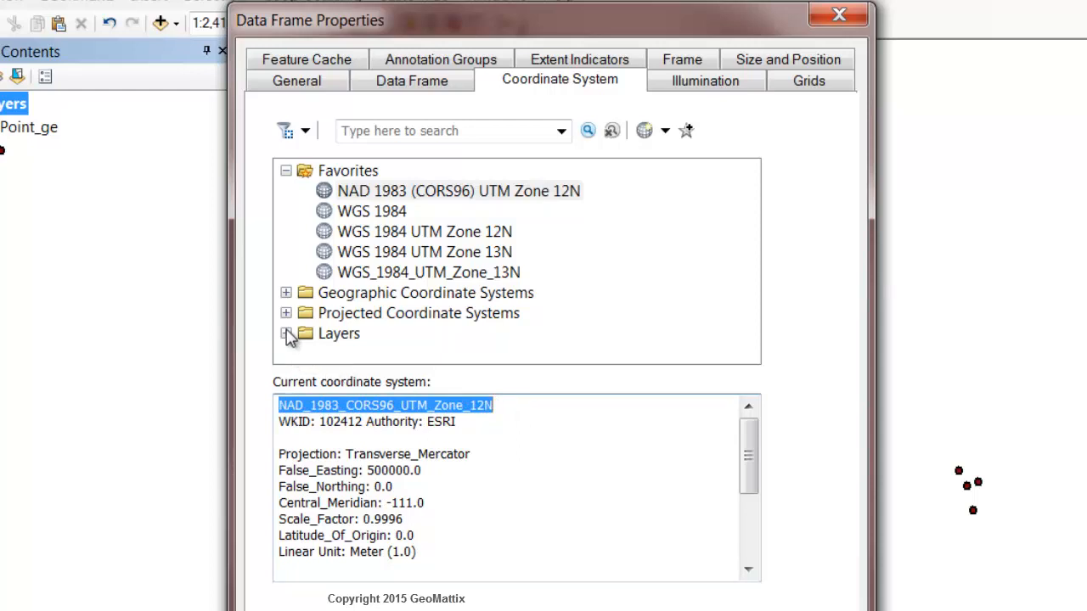
- Expand the Layers folder to see Point_ge listed under NAD_1983_CORS96_UTM_Zone_12N
{"action": "left_click", "coordinate": [287, 333]}
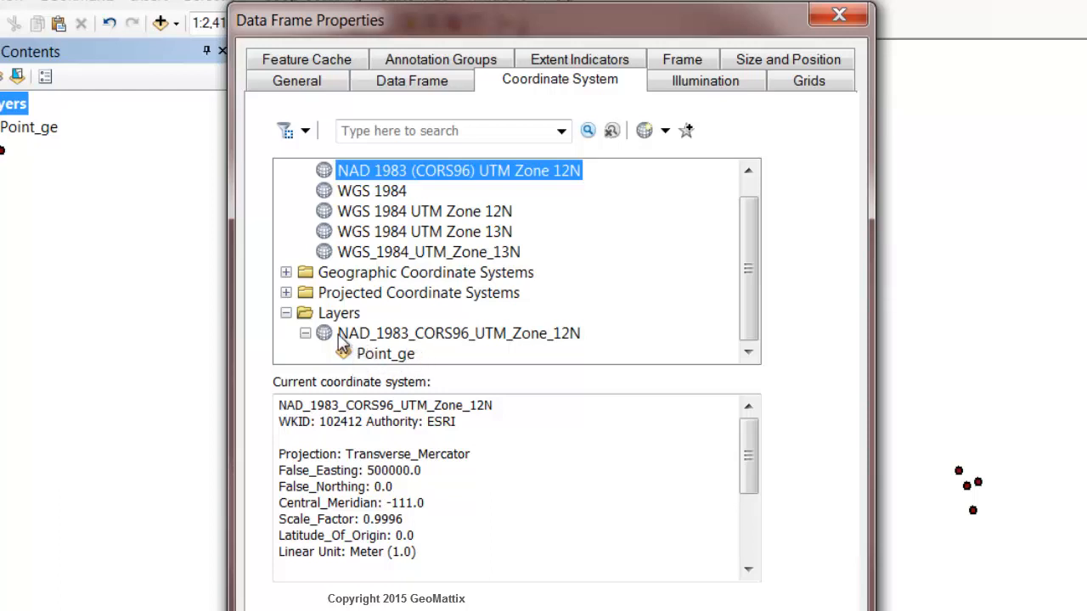
{"action": "mouse_move", "coordinate": [550, 343]}
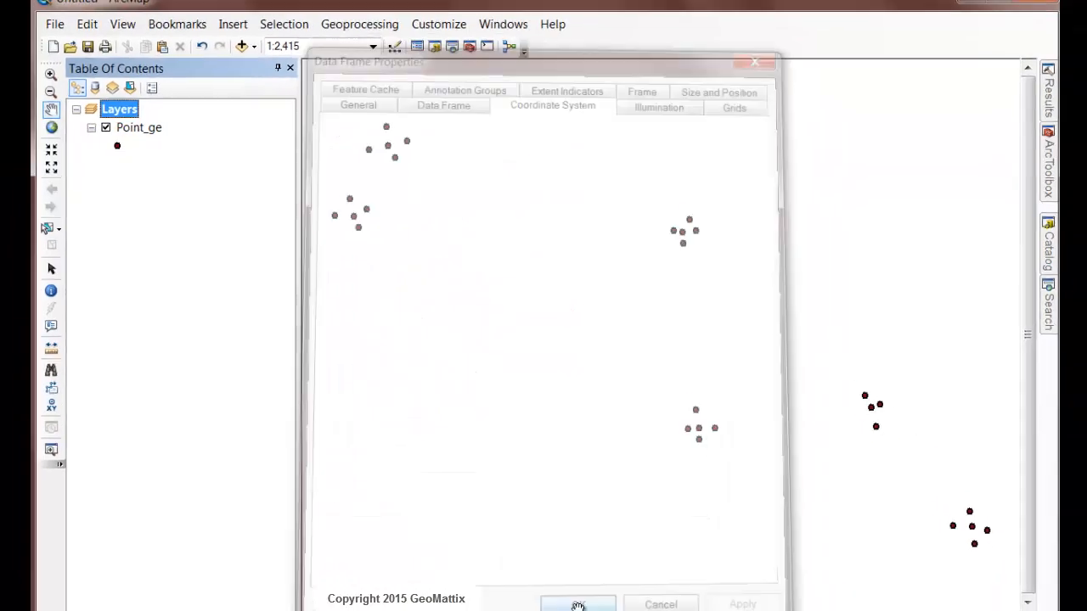
- Add the Imagery with Labels basemap and restyle the Point_ge points as larger green circles
{"action": "left_click", "coordinate": [288, 56]}
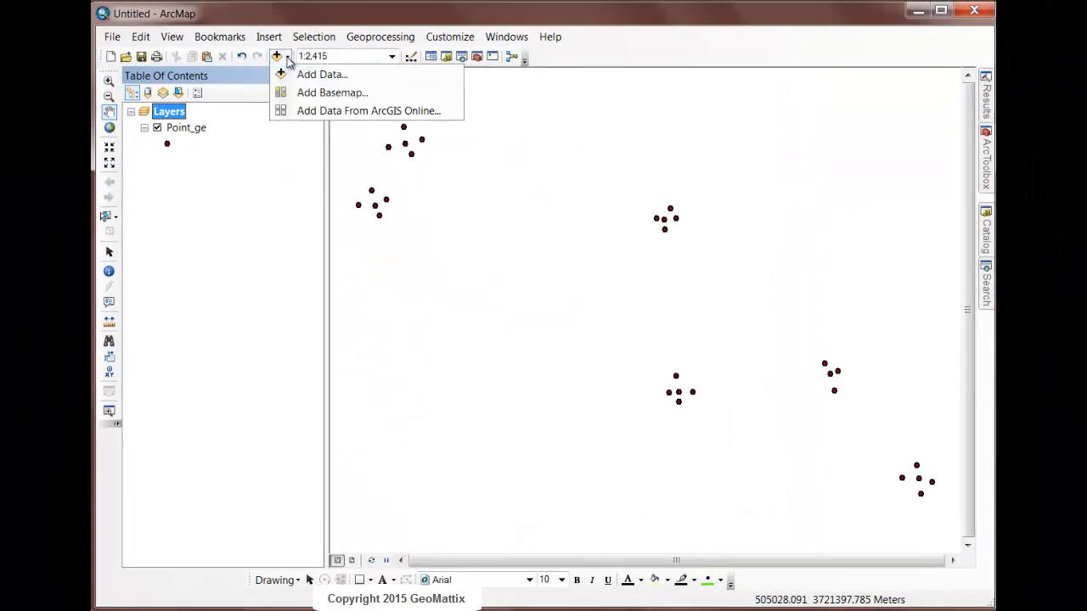
{"action": "left_click", "coordinate": [333, 92]}
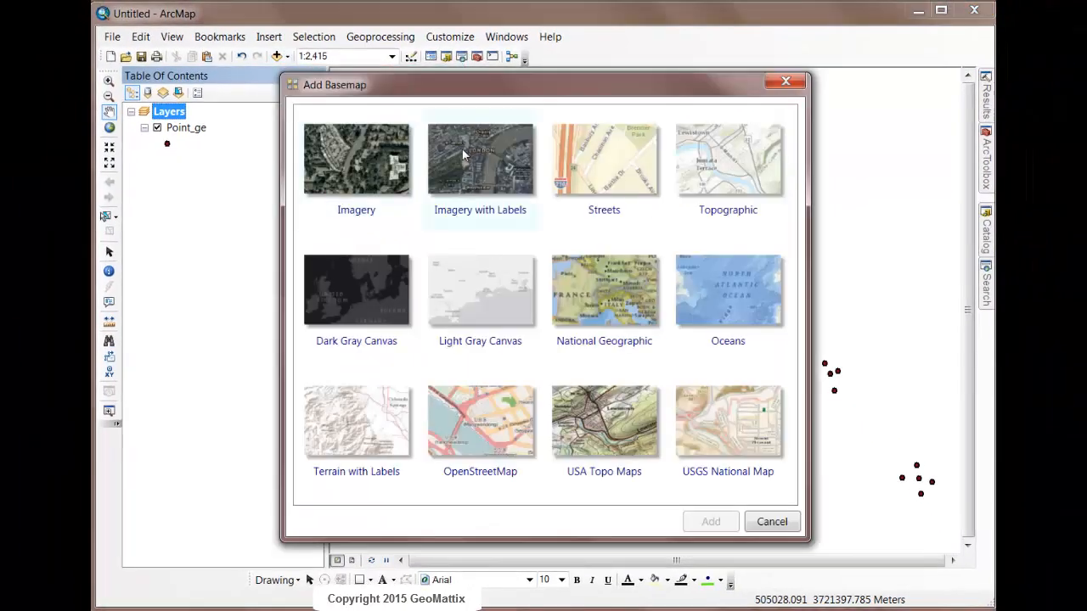
{"action": "left_click", "coordinate": [710, 521]}
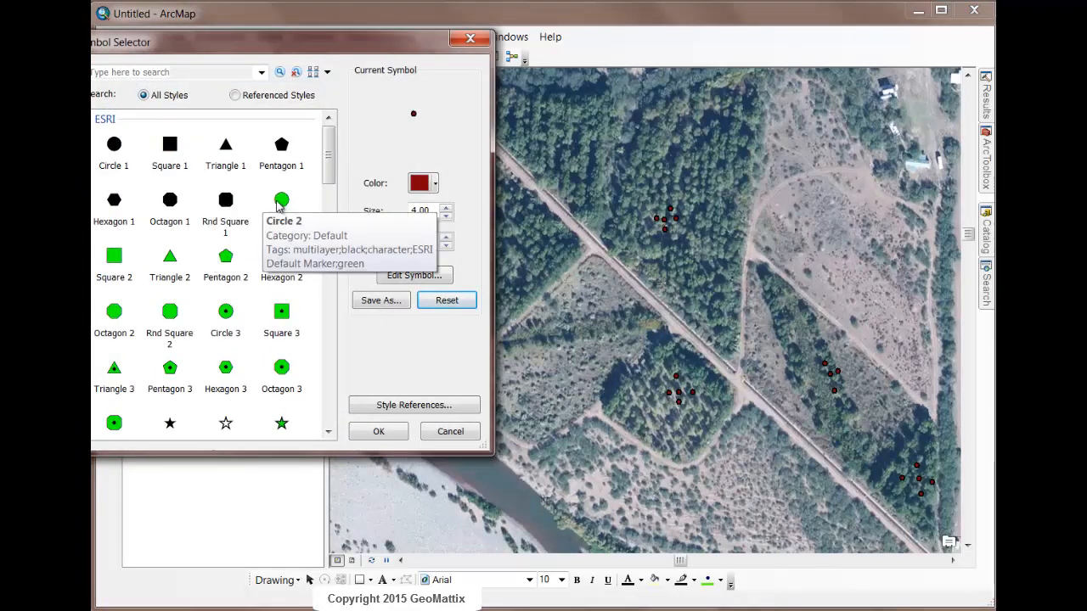
{"action": "left_click", "coordinate": [282, 199]}
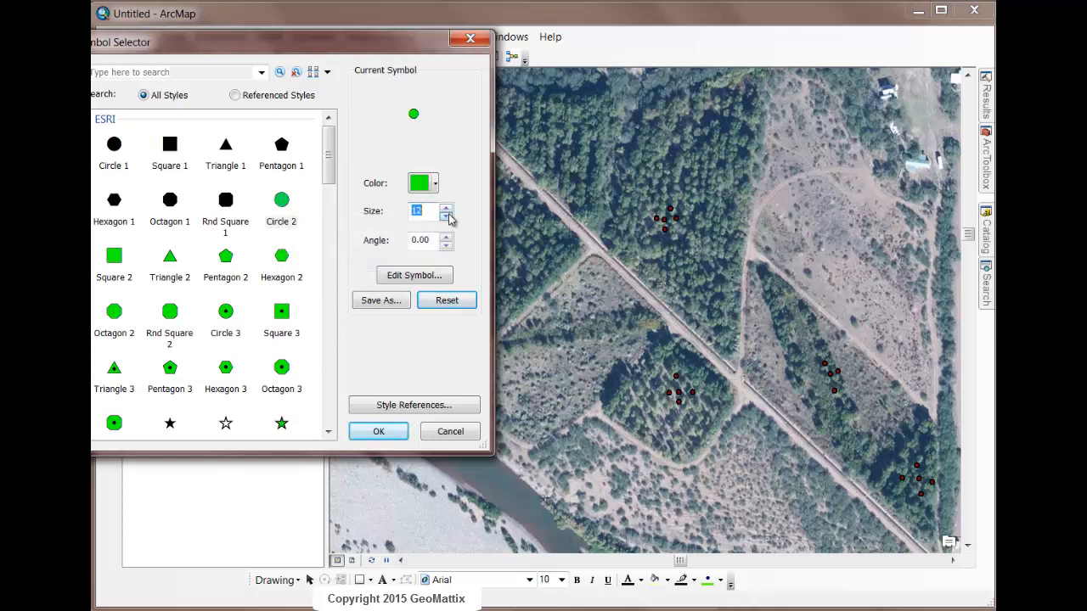
{"action": "left_click", "coordinate": [377, 432]}
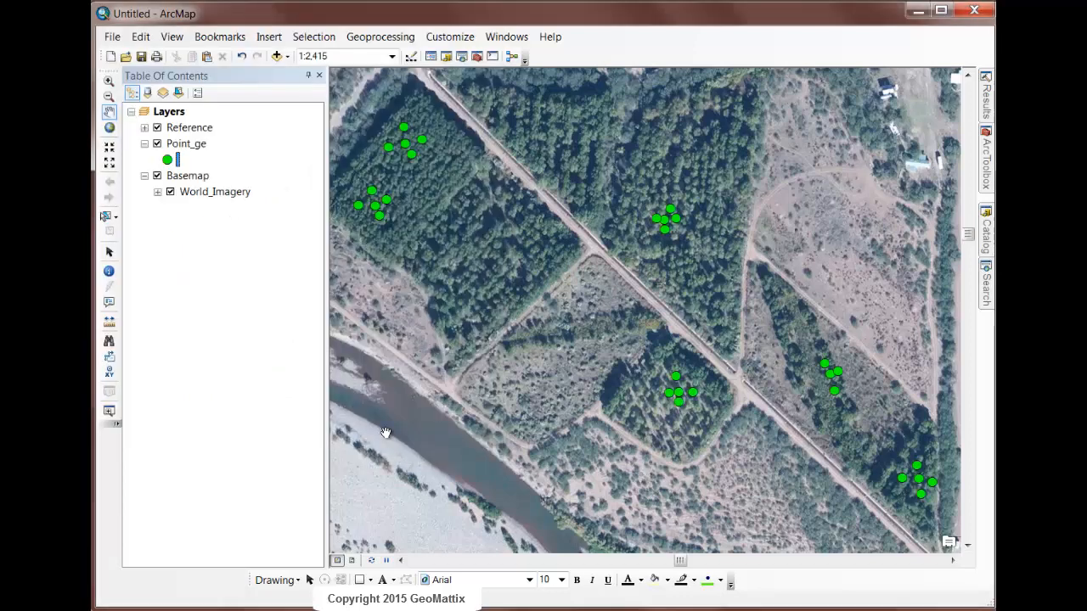
{"action": "mouse_move", "coordinate": [387, 433]}
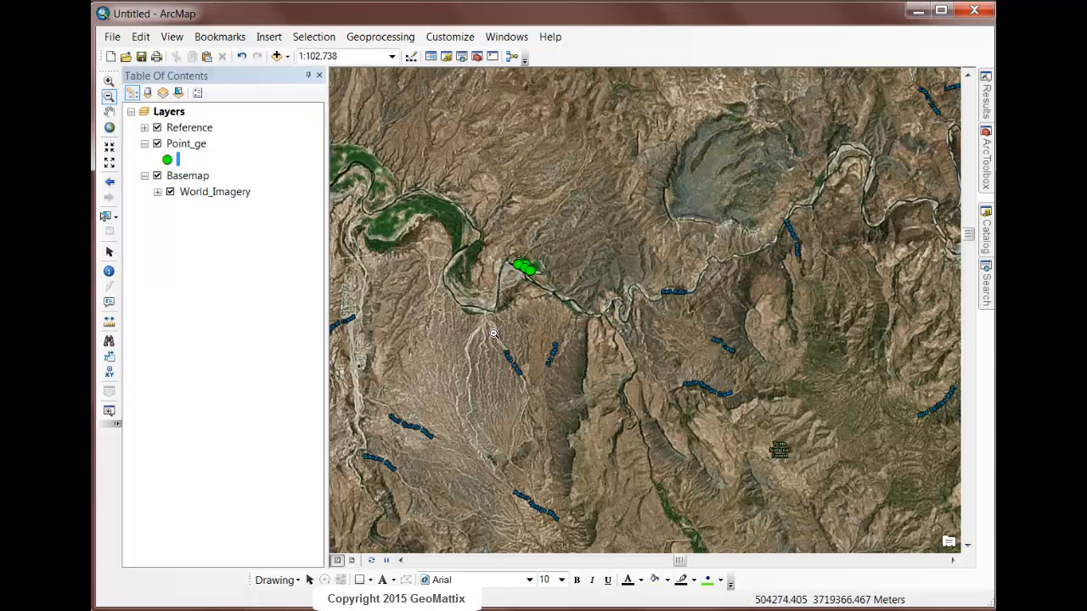
{"action": "mouse_move", "coordinate": [667, 282]}
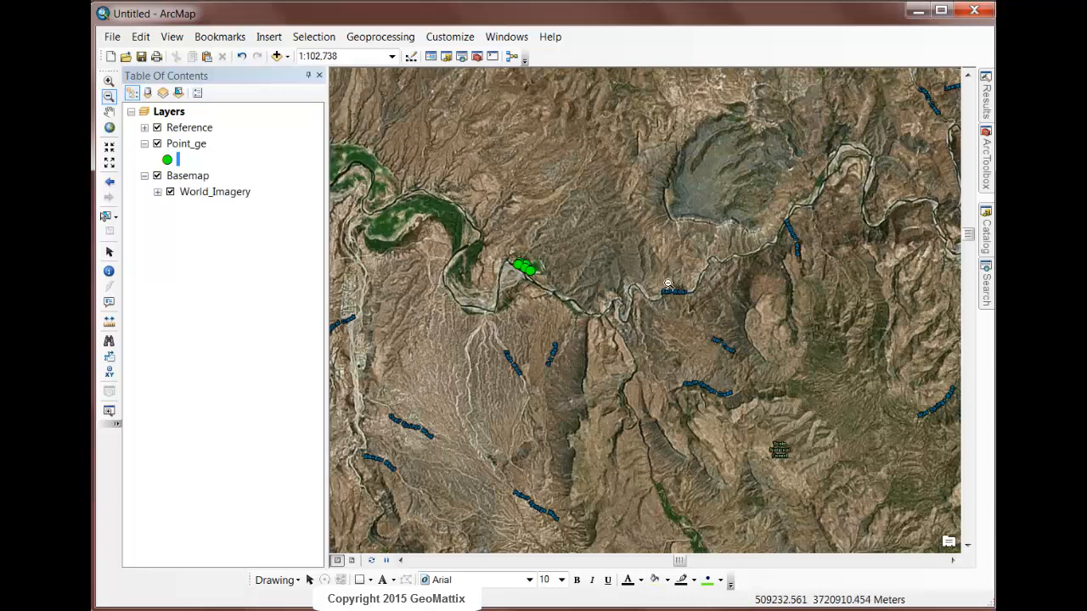
{"action": "mouse_move", "coordinate": [387, 211]}
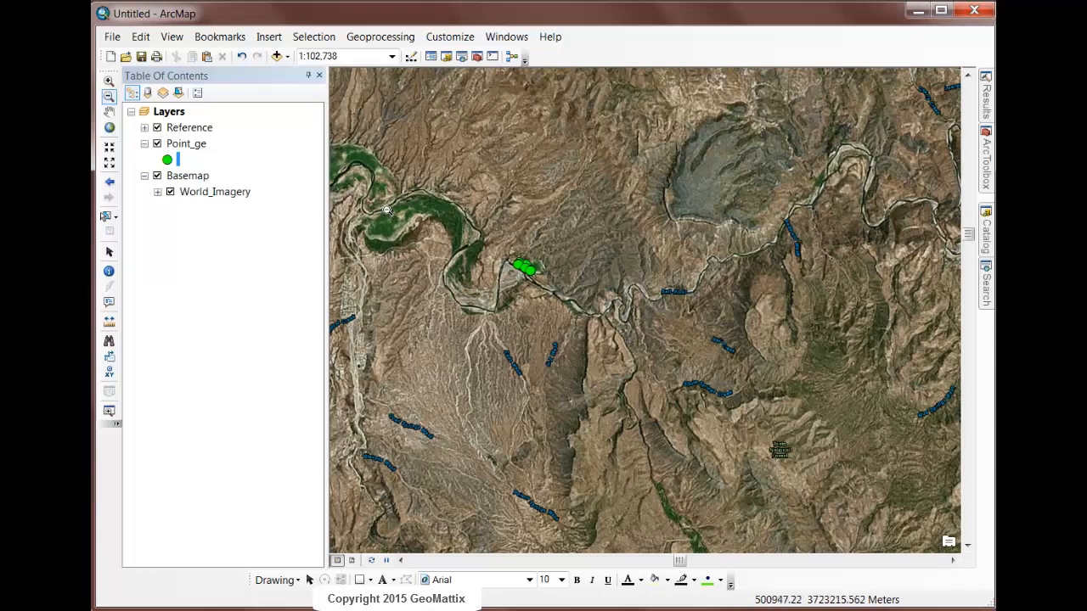